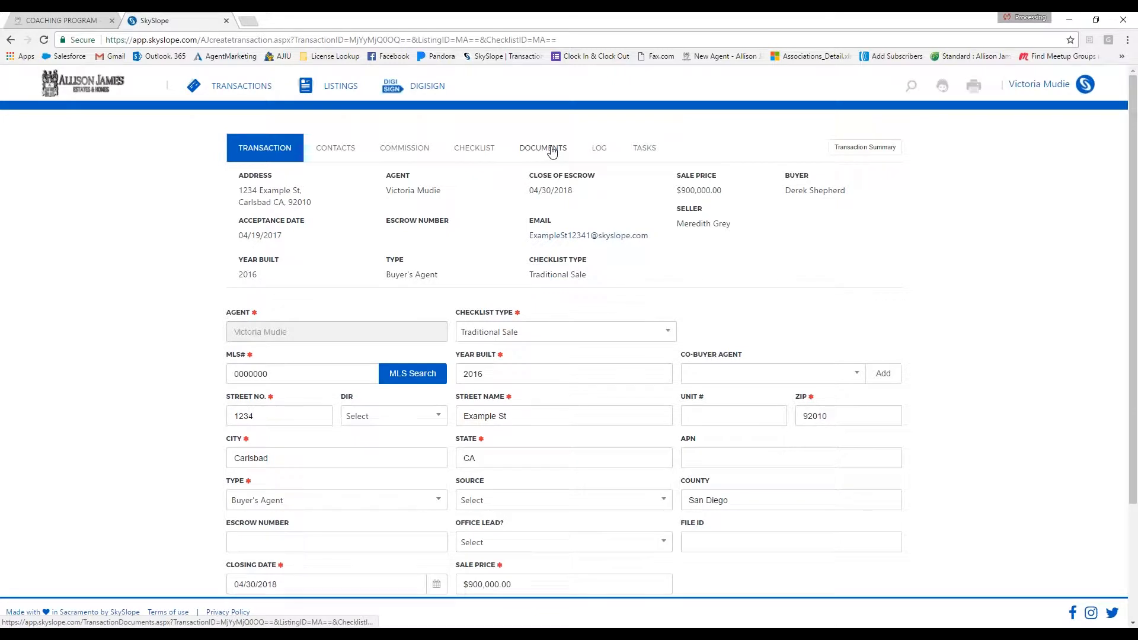
- Preview the 4/20/2017 Commission Disbursement Authorization in Documents, then tick its checkbox
click(542, 148)
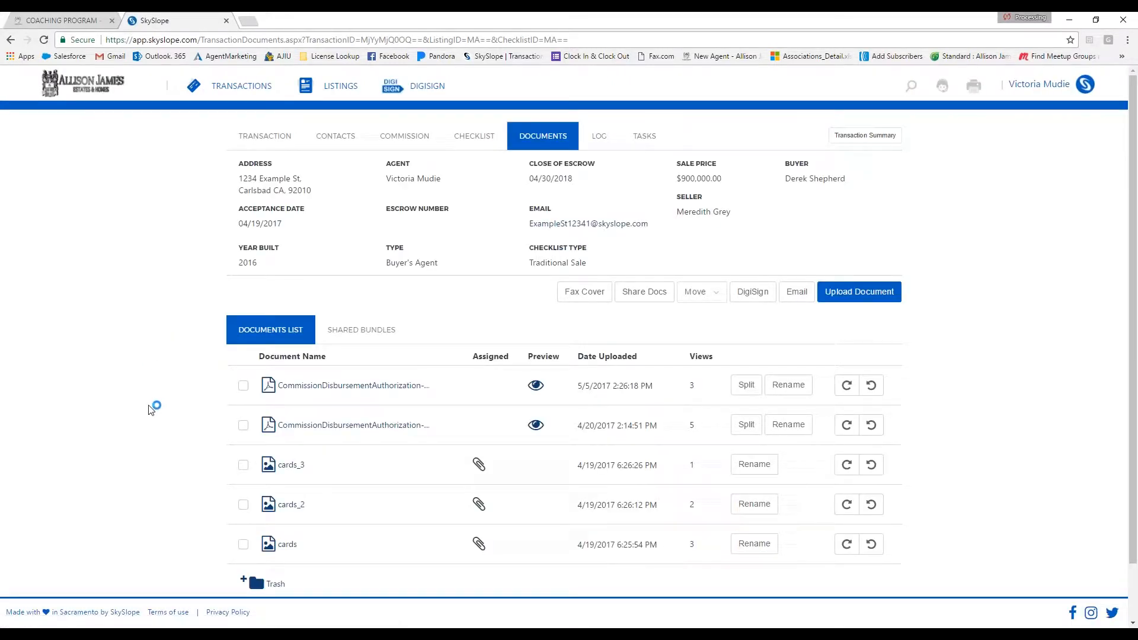
mouse_move(148, 410)
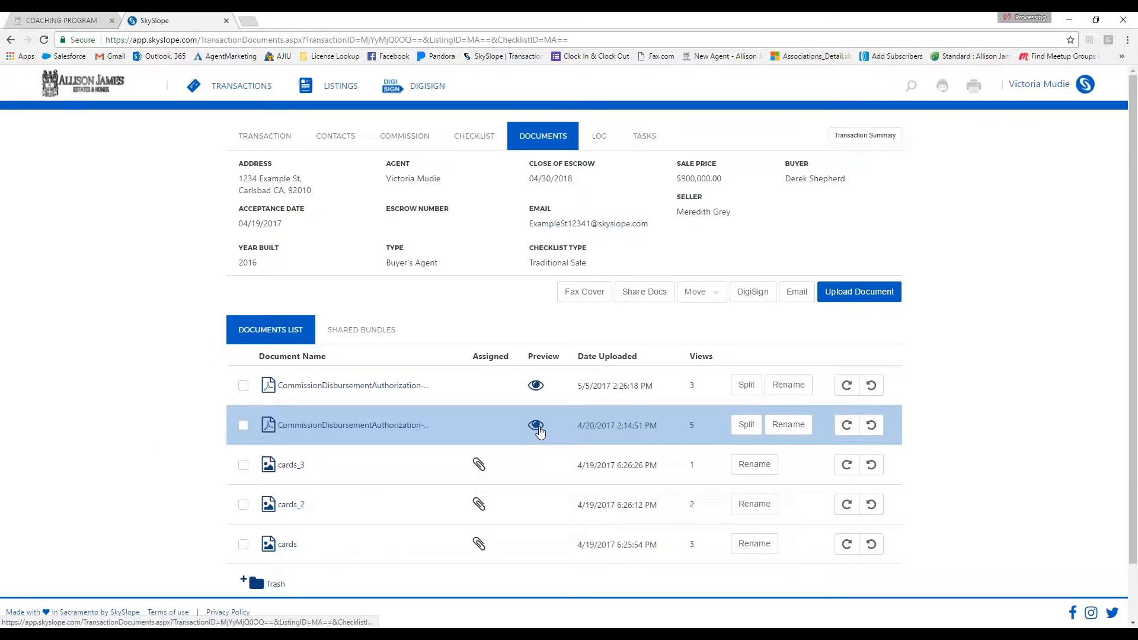
click(536, 425)
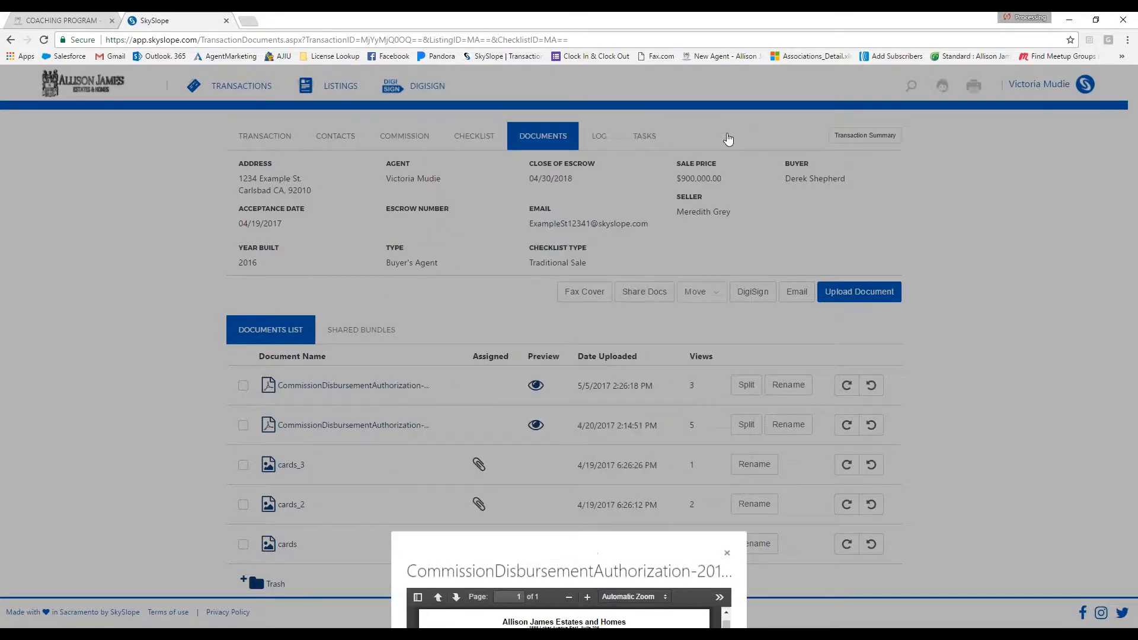
click(726, 552)
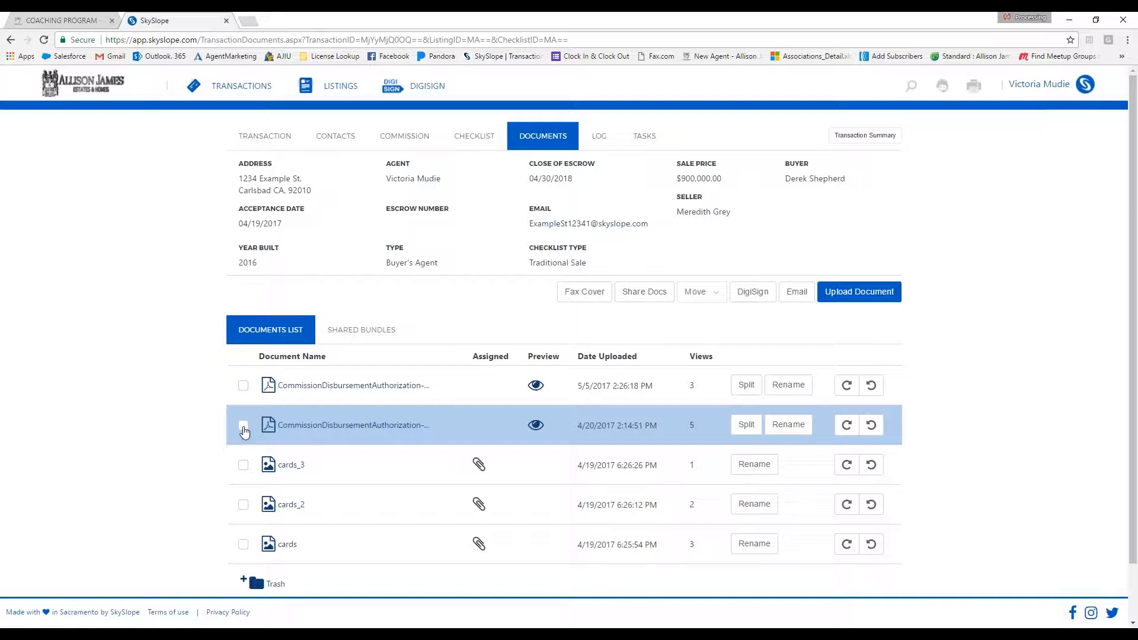
click(243, 426)
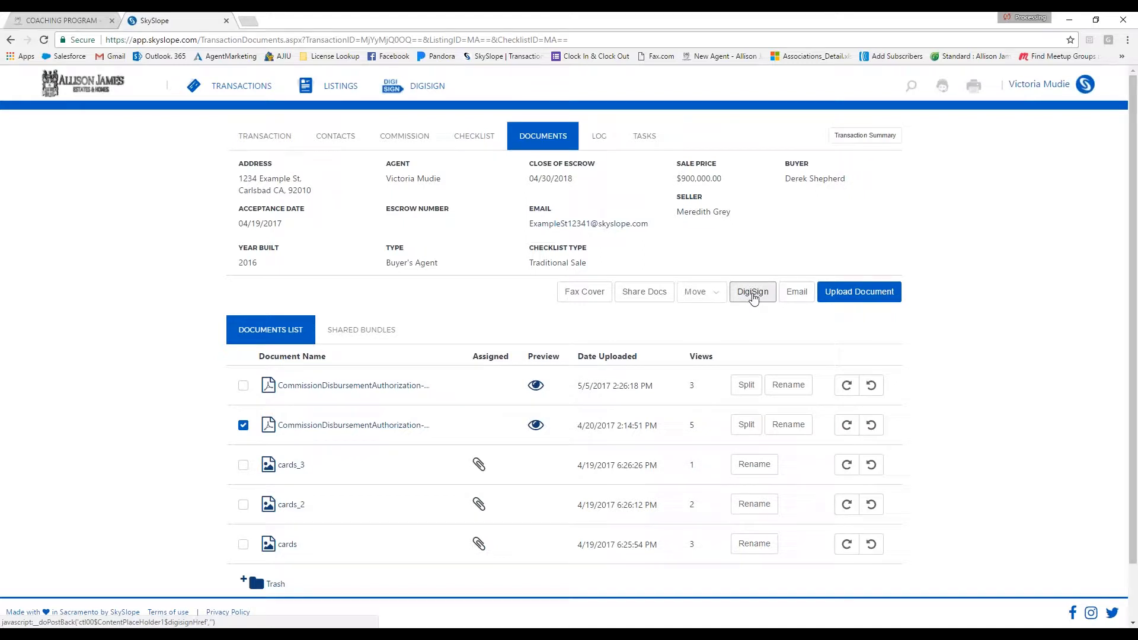
- Carry the ticked disbursement authorization into DigiSign and continue to recipients
click(752, 291)
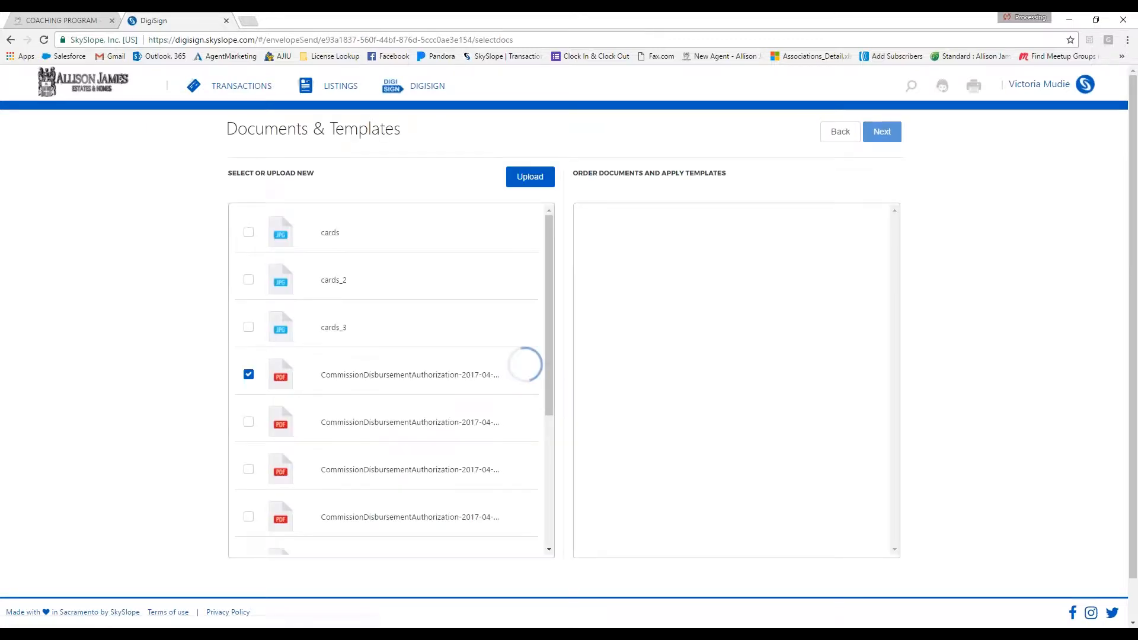
click(248, 375)
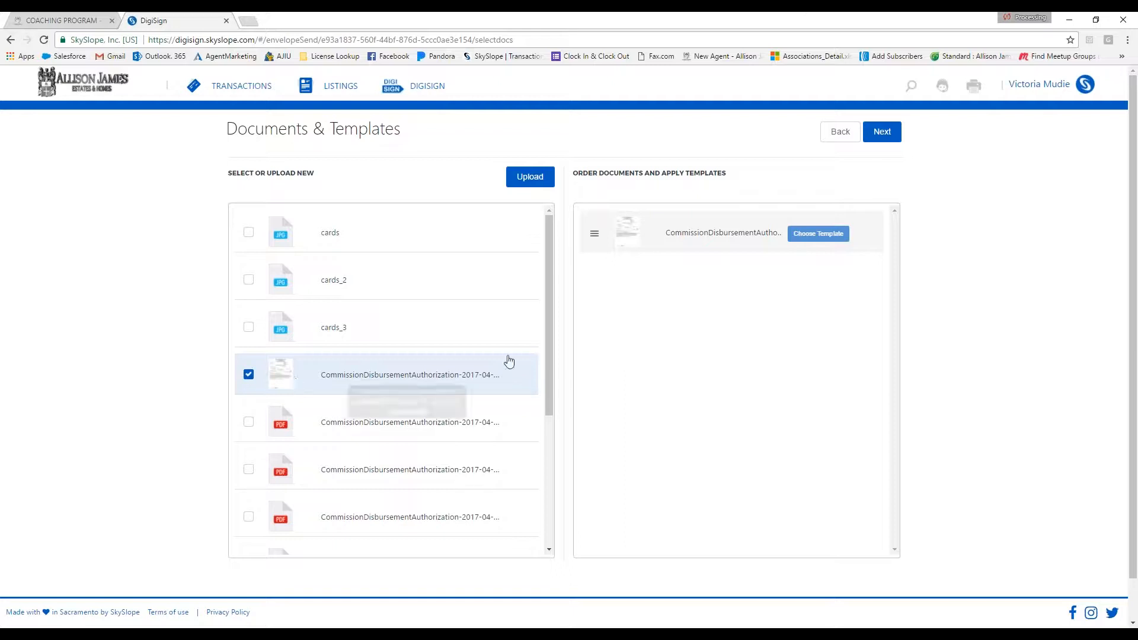
click(882, 132)
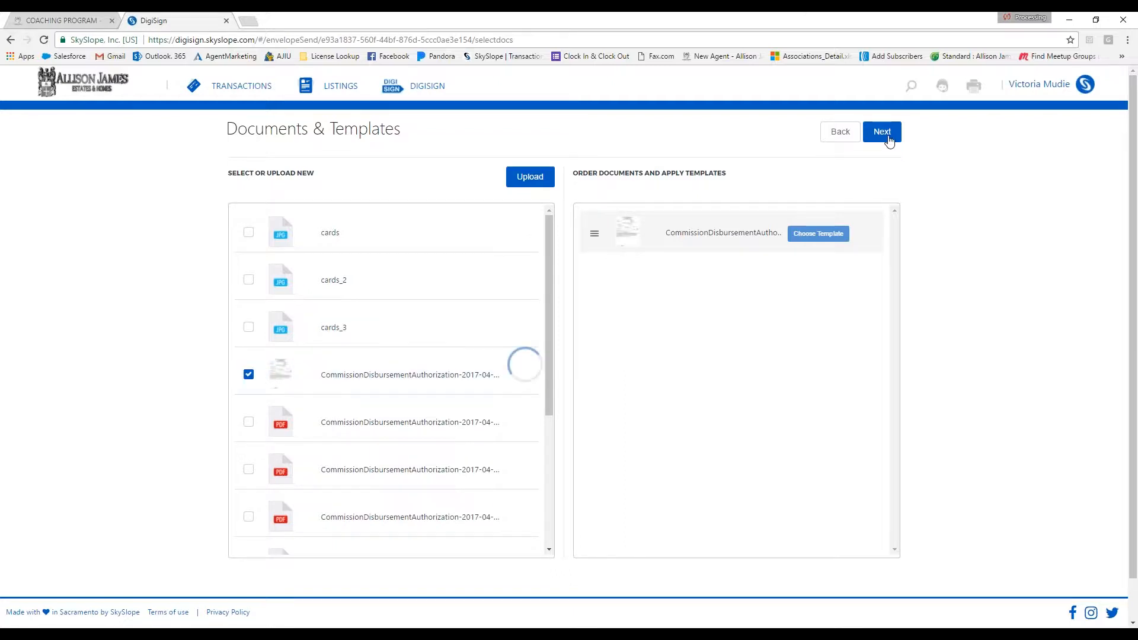
click(882, 132)
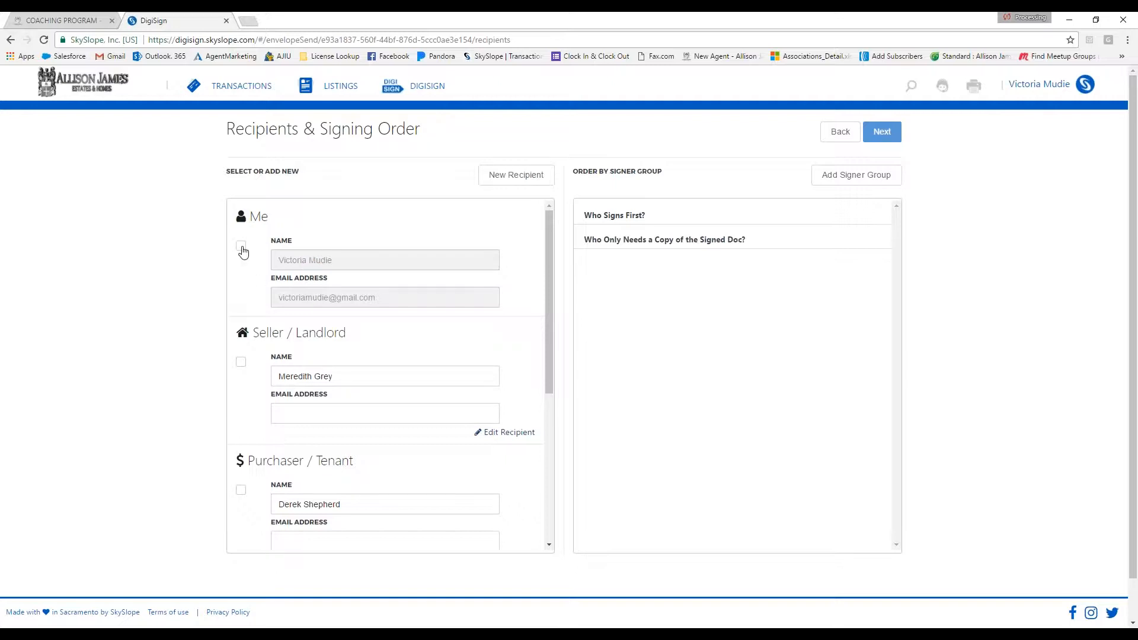
- Add yourself as first signer and AJI SUPPORT as a copy-only recipient with role Other
click(241, 246)
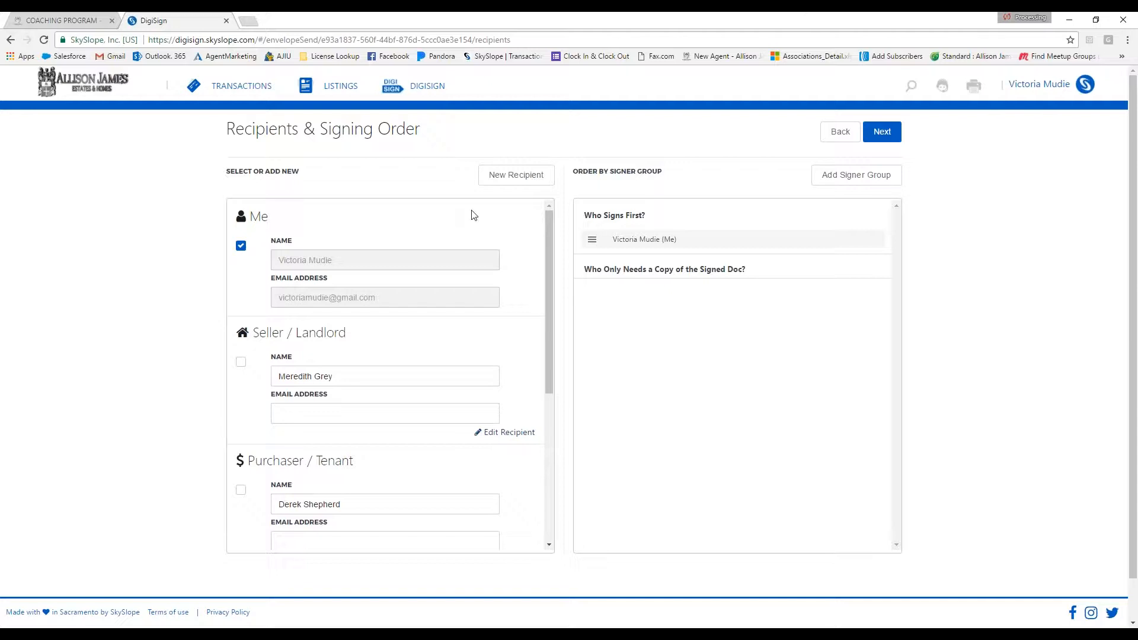
mouse_move(515, 175)
text(a)
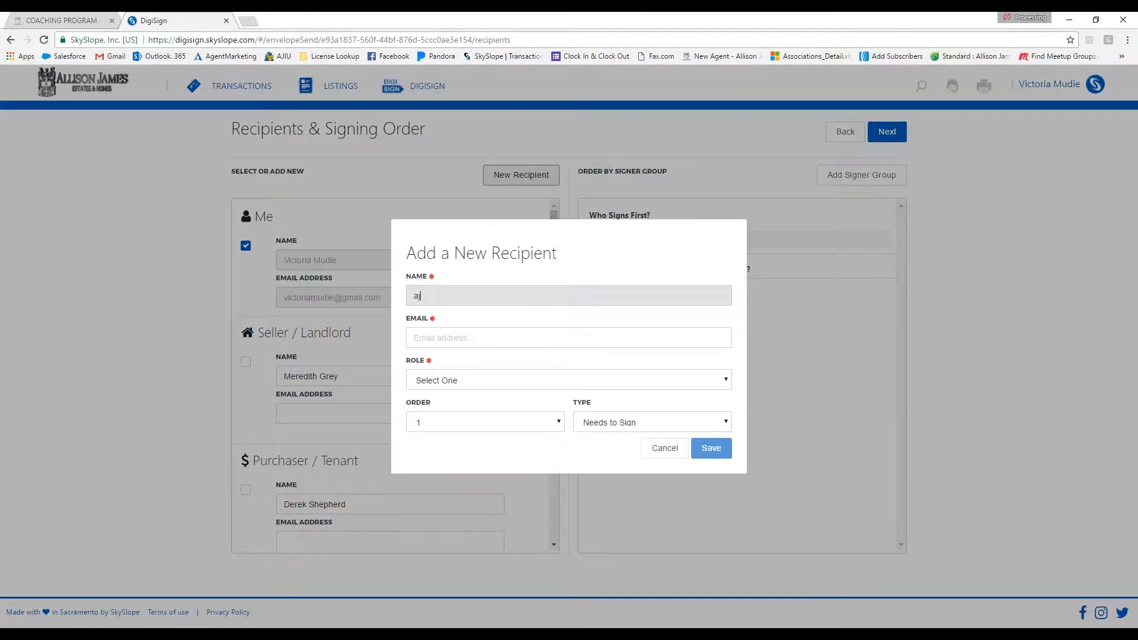
text(ji)
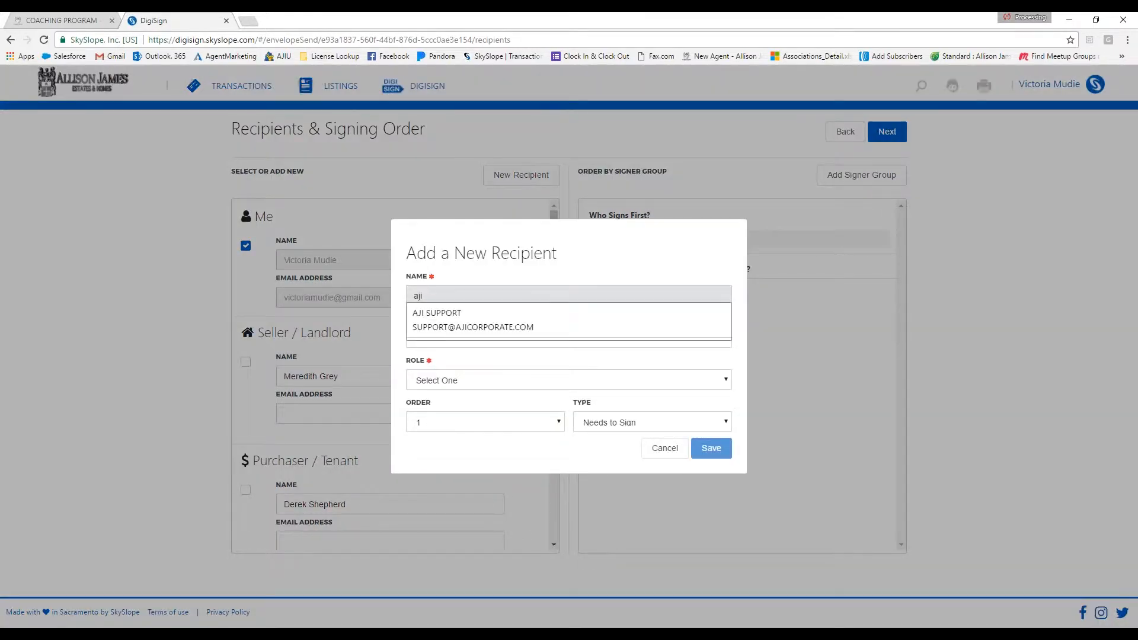
mouse_move(452, 320)
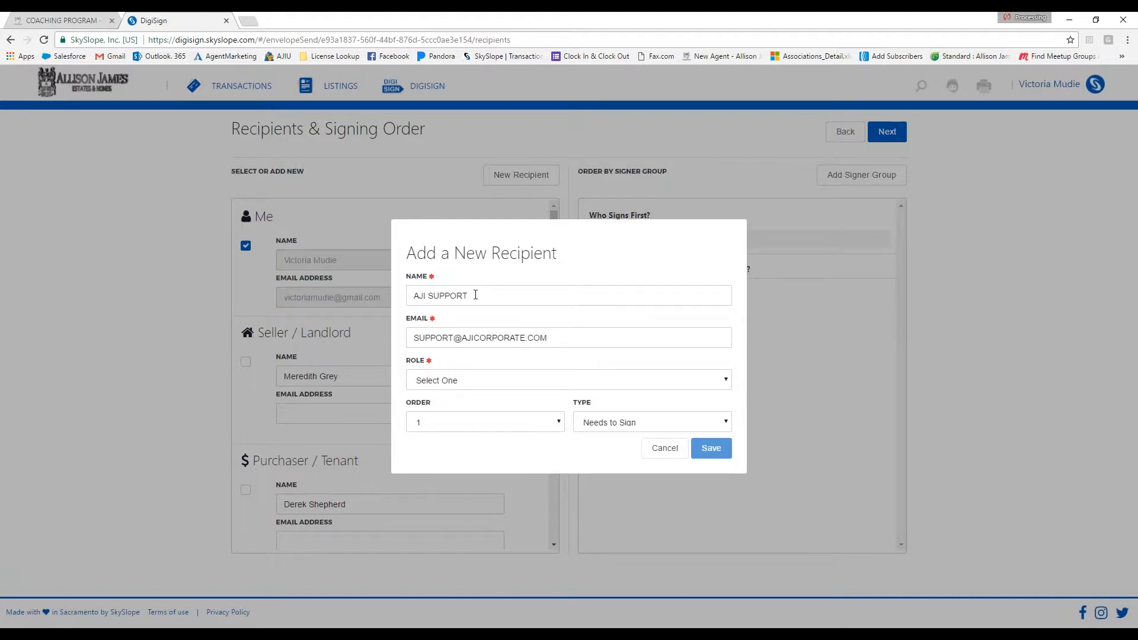
mouse_move(441, 337)
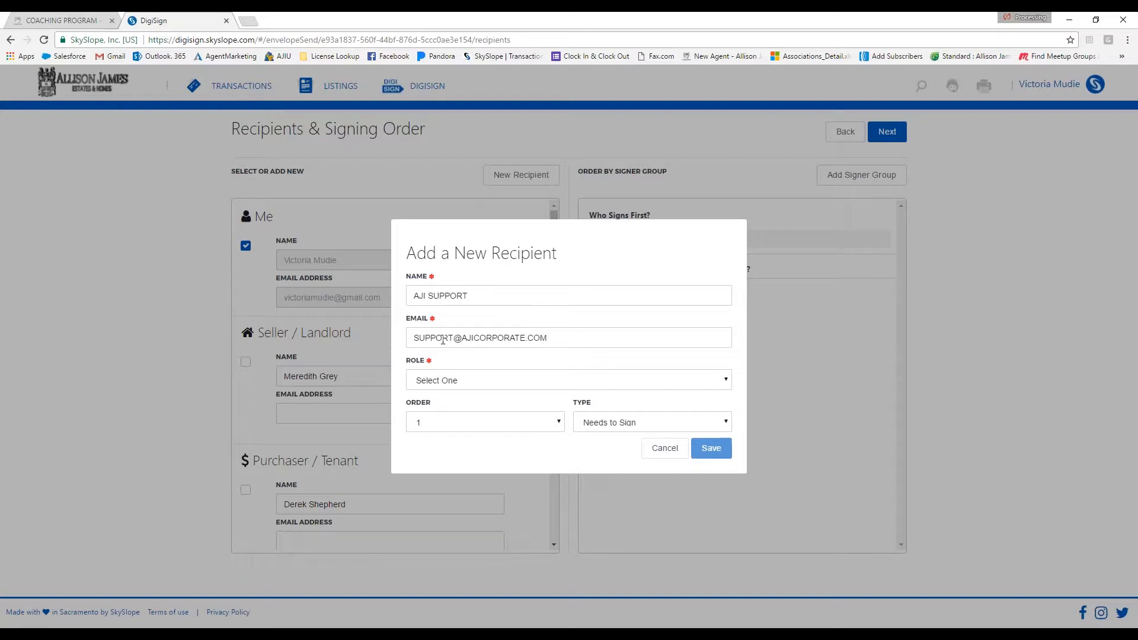
click(568, 380)
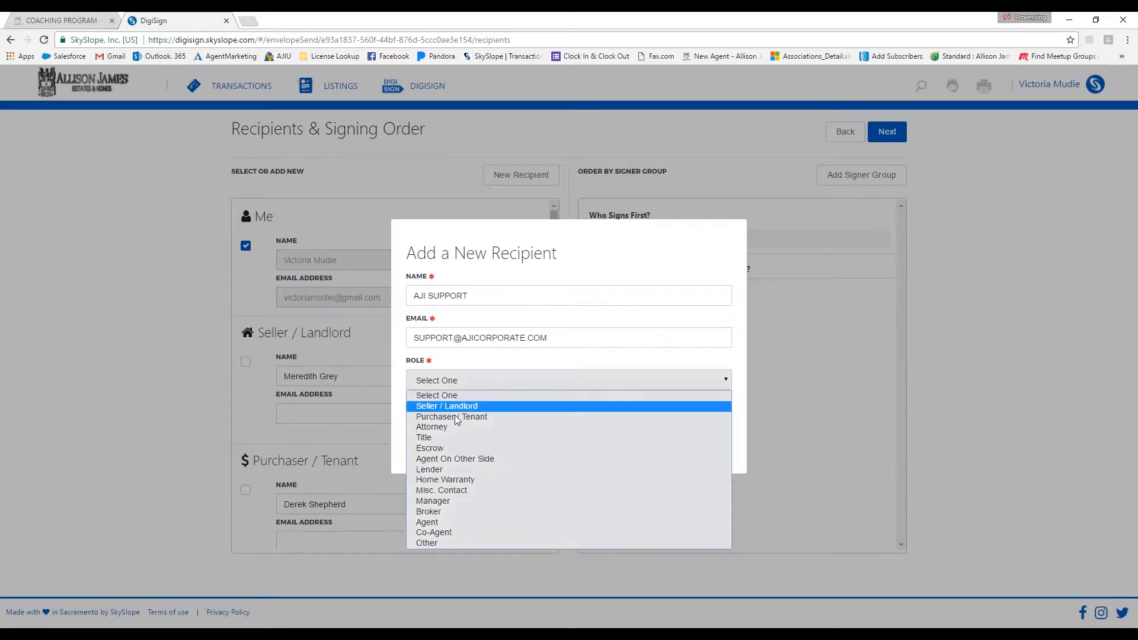
mouse_move(426, 543)
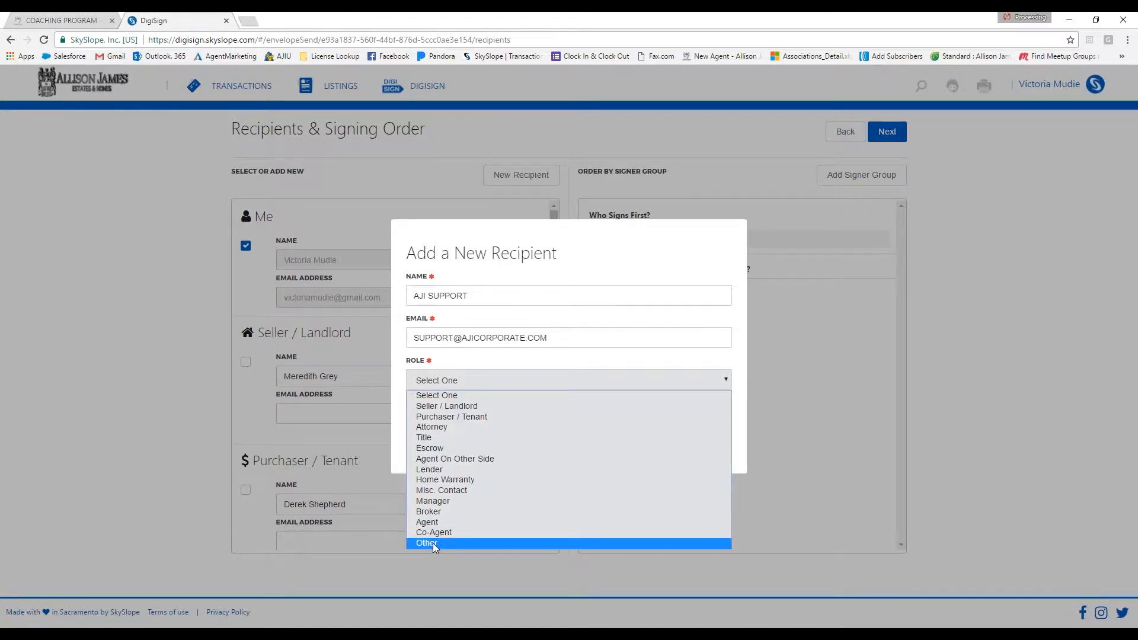
click(426, 542)
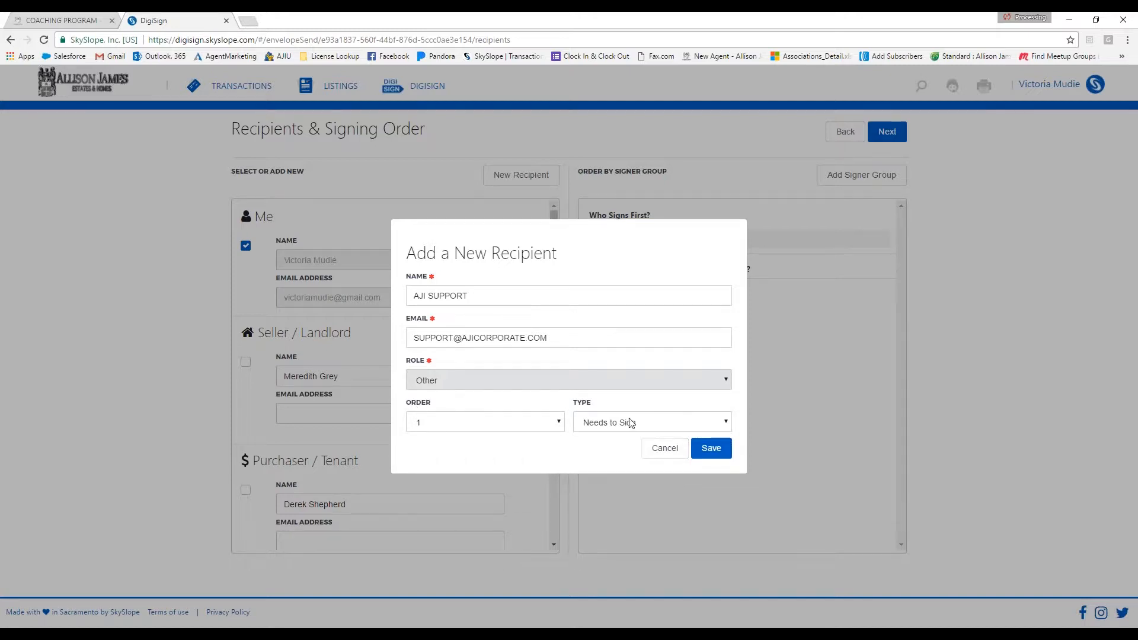
click(650, 422)
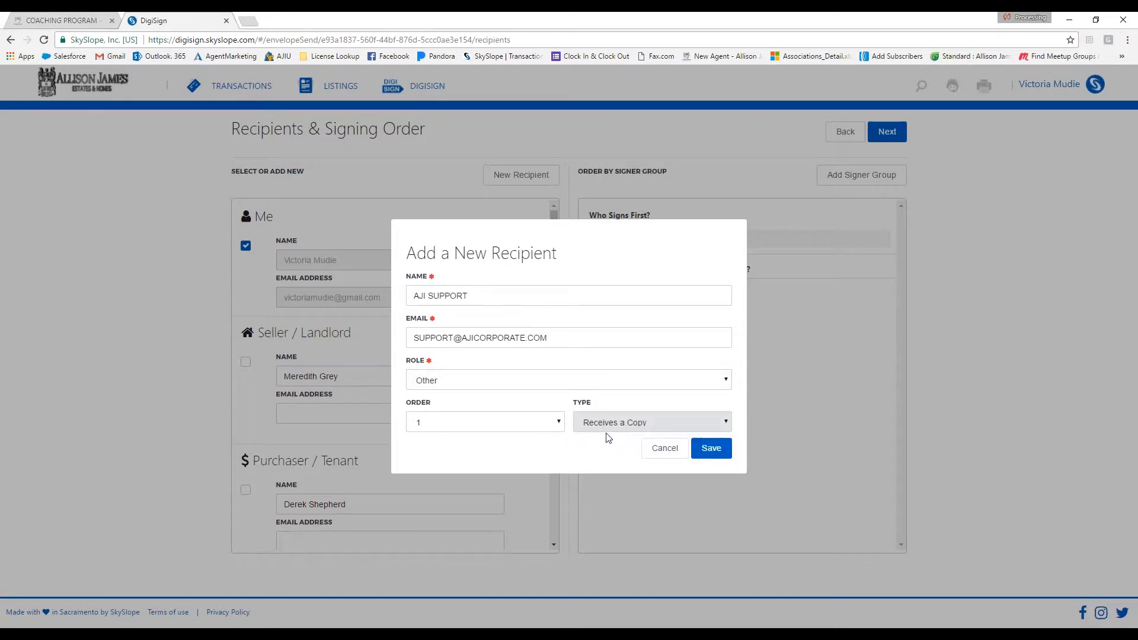
mouse_move(594, 413)
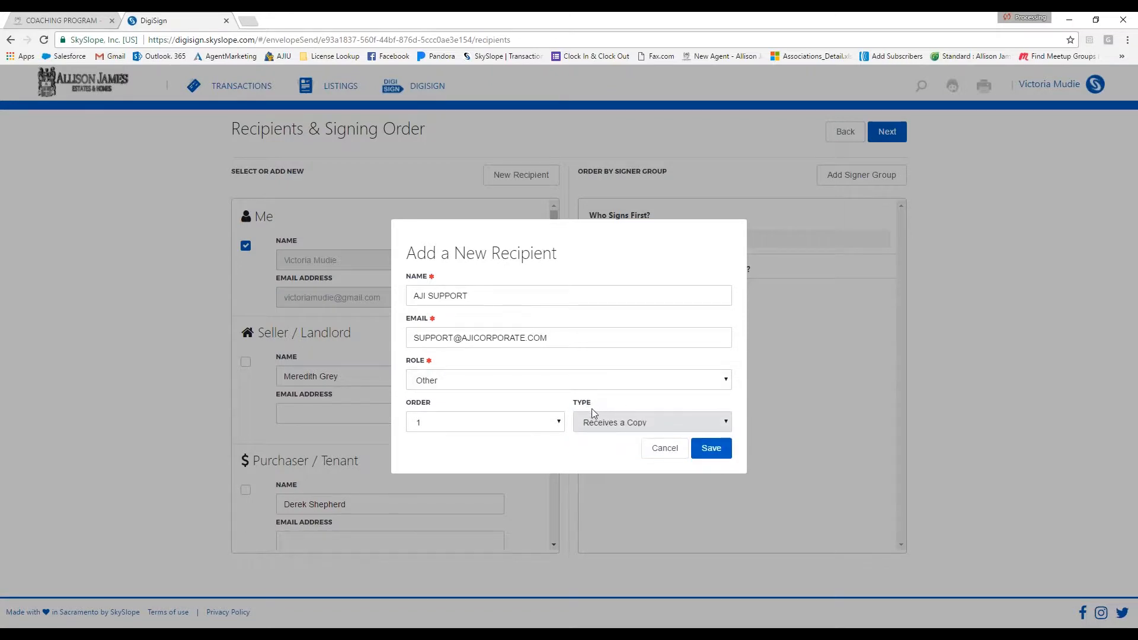
mouse_move(724, 443)
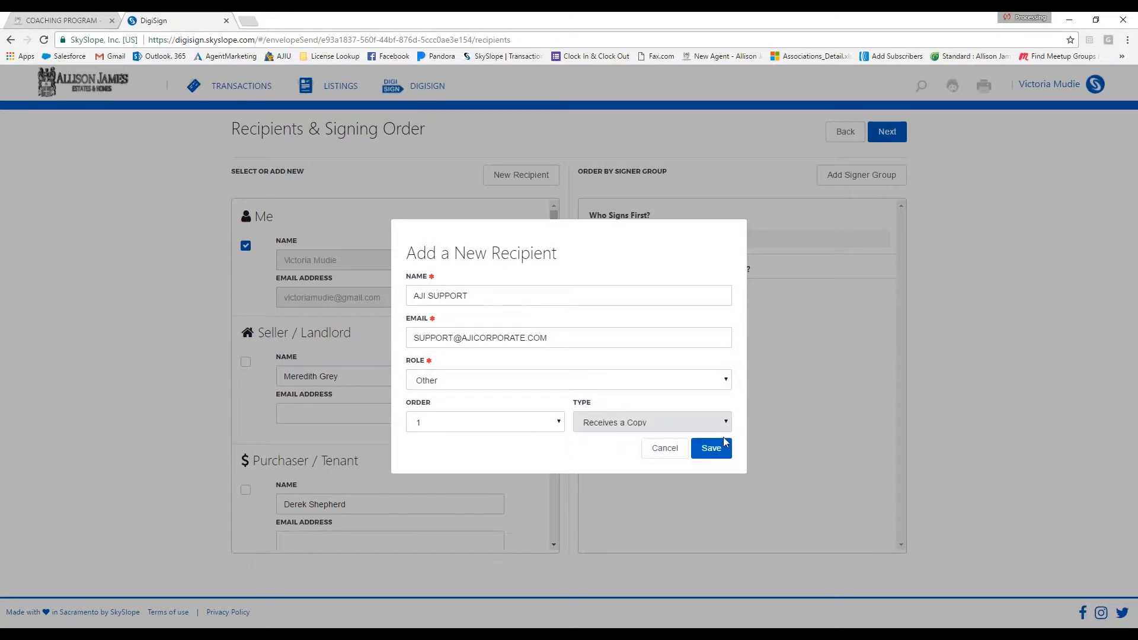
- Save AJI SUPPORT as a recipient and continue to field placement
click(711, 448)
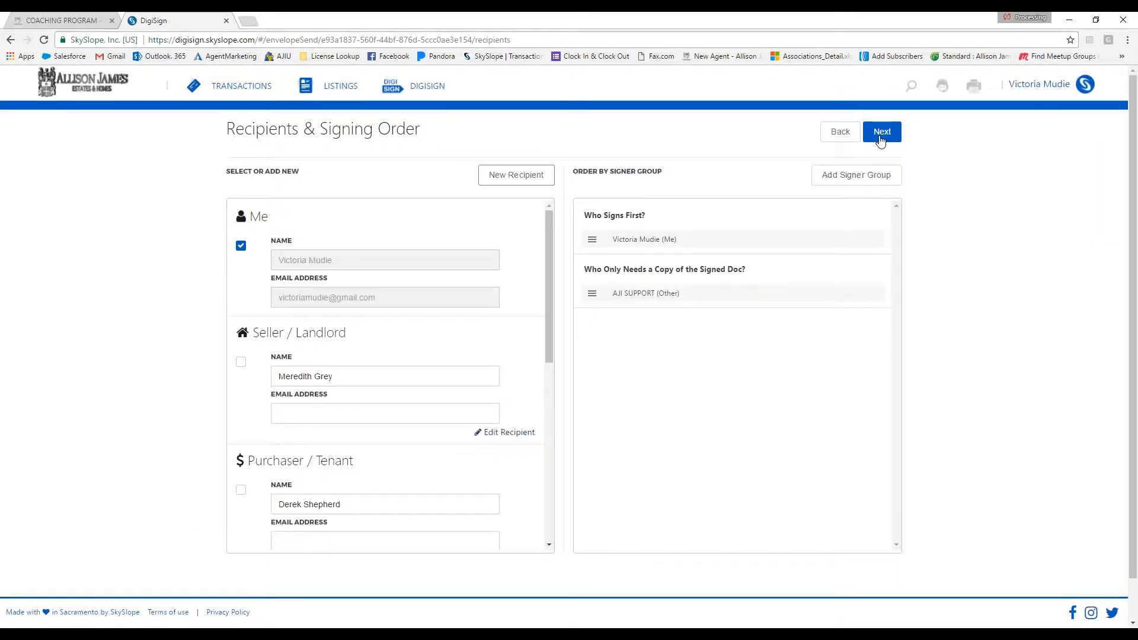
mouse_move(595, 217)
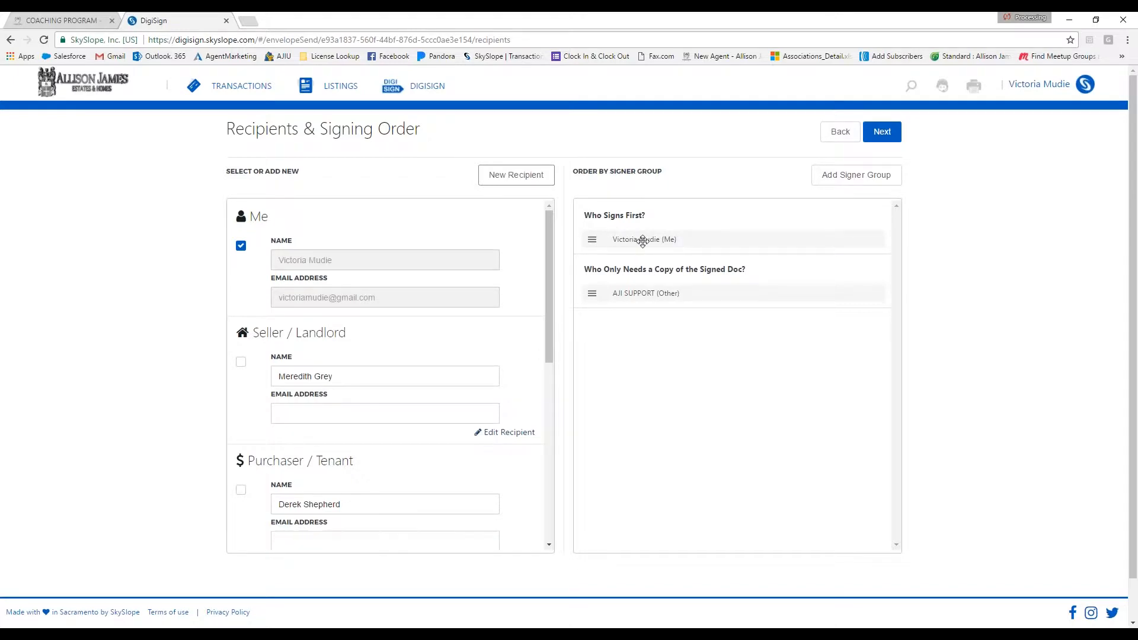
mouse_move(623, 274)
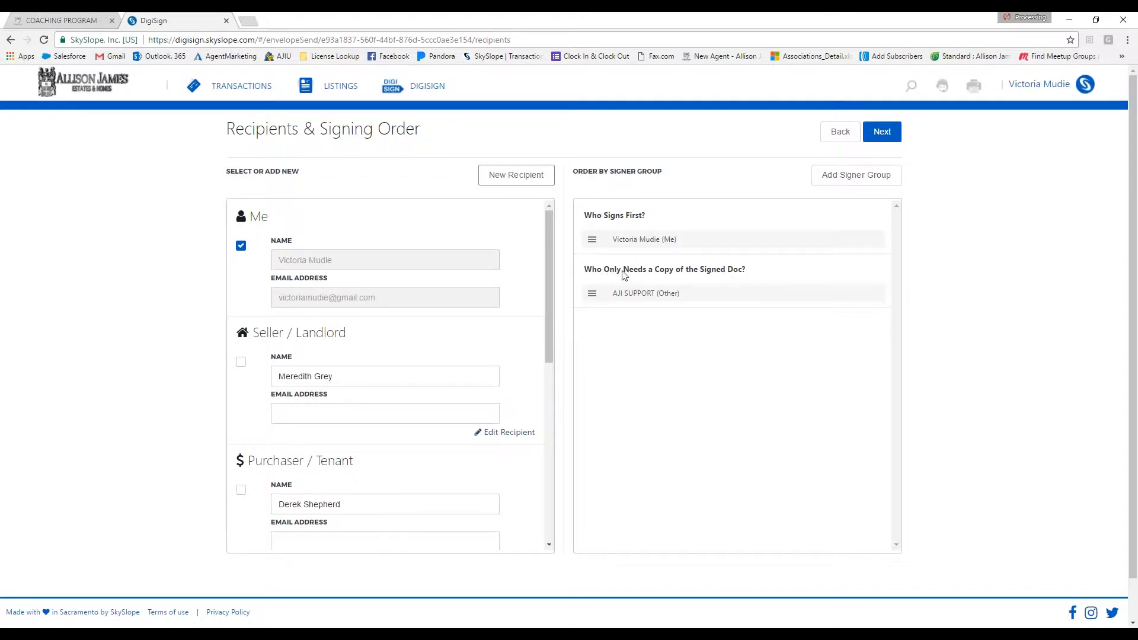
mouse_move(708, 310)
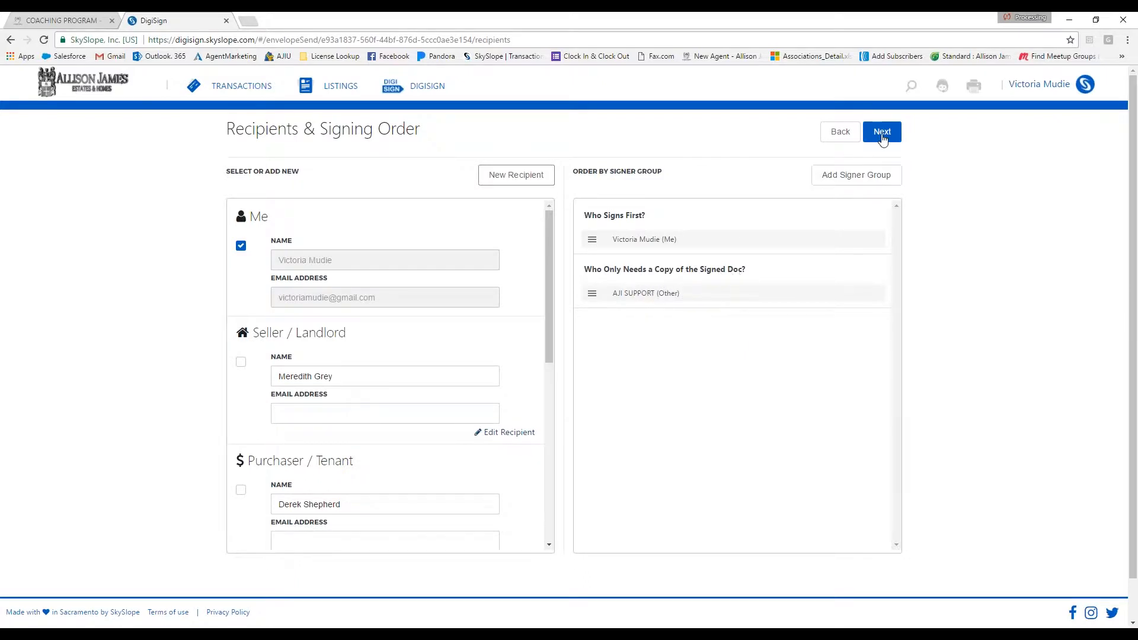
click(882, 132)
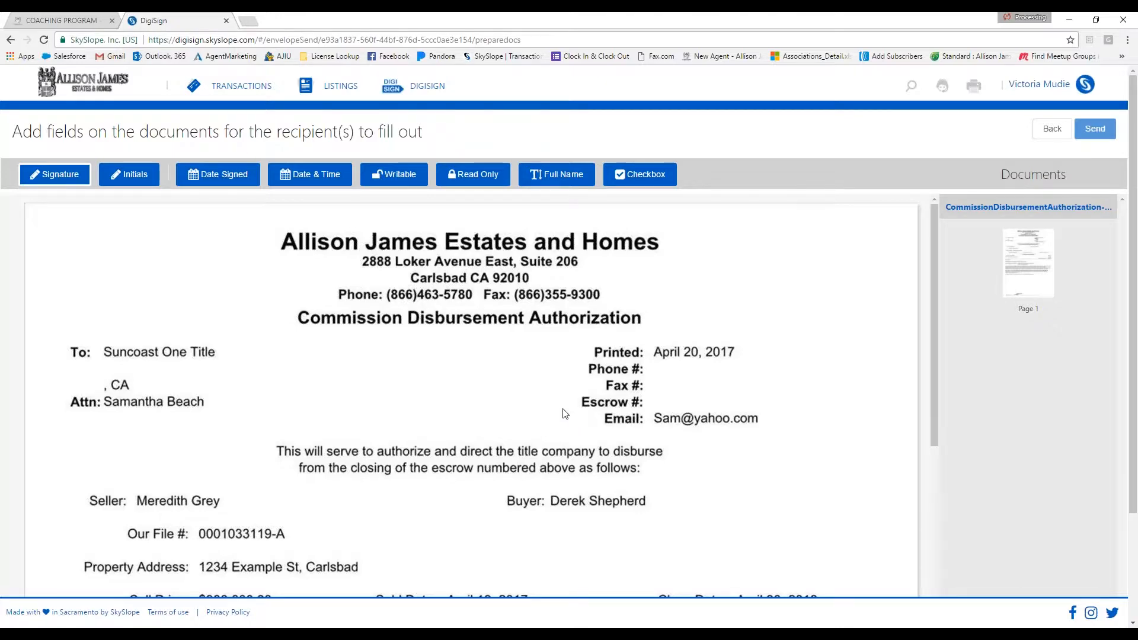
- Scroll the disbursement form to locate the Sell Price line for a writable field
scroll(down, 3)
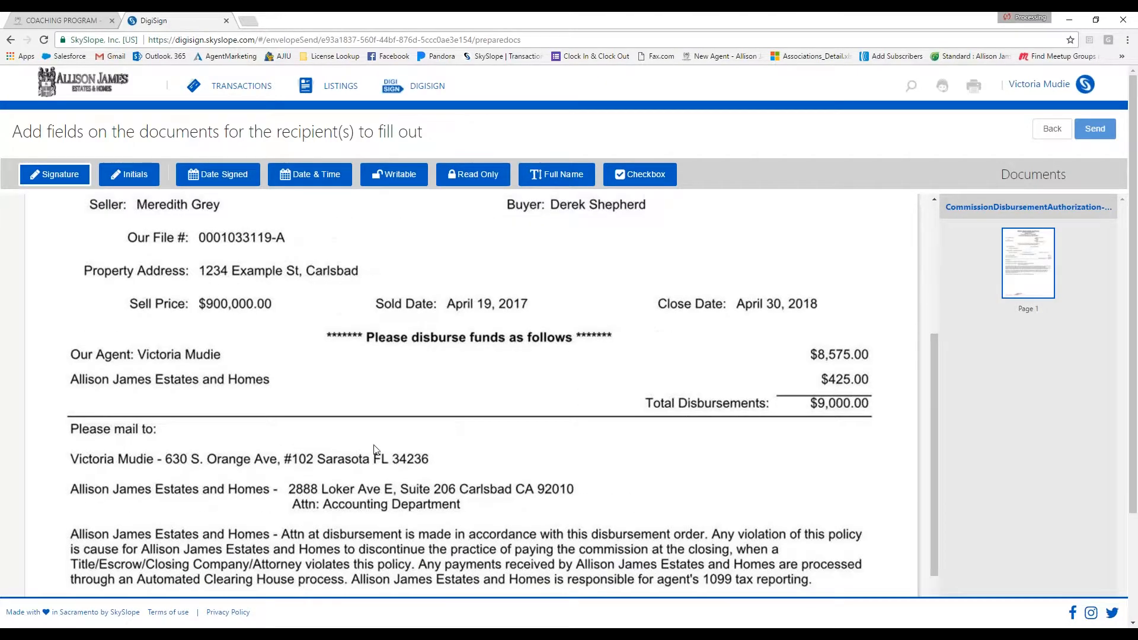
scroll(up, 3)
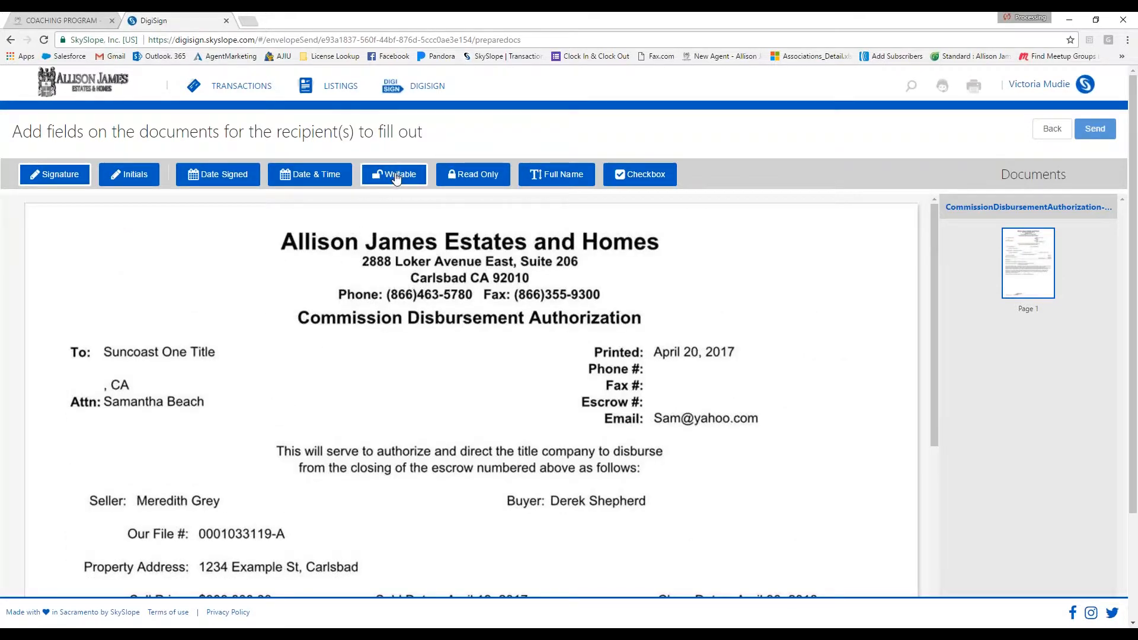
mouse_move(378, 368)
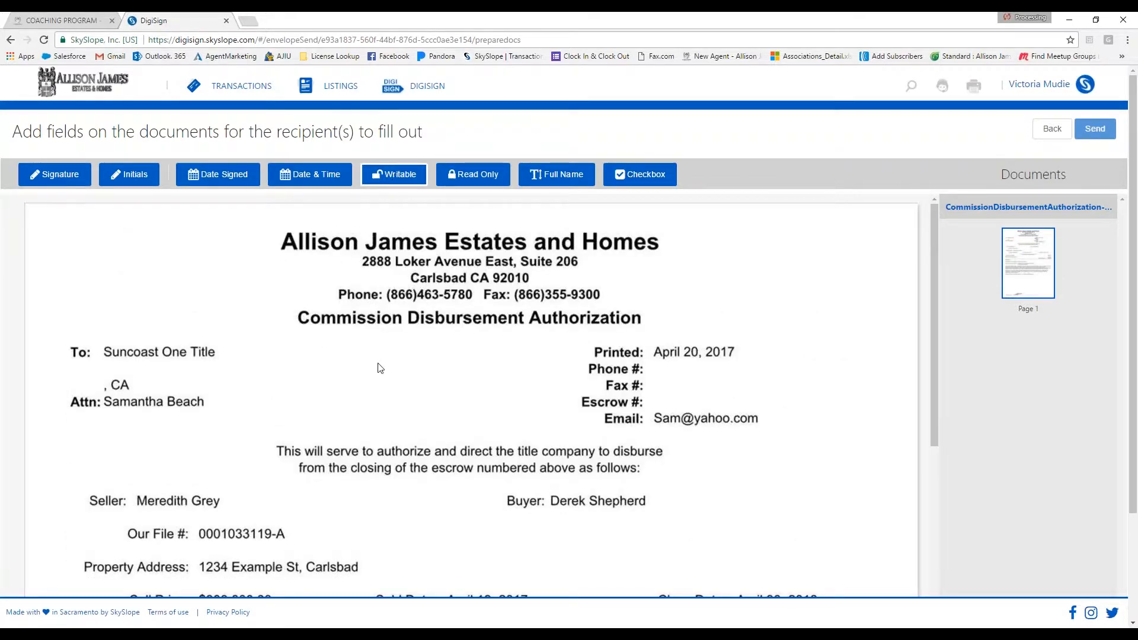
mouse_move(306, 412)
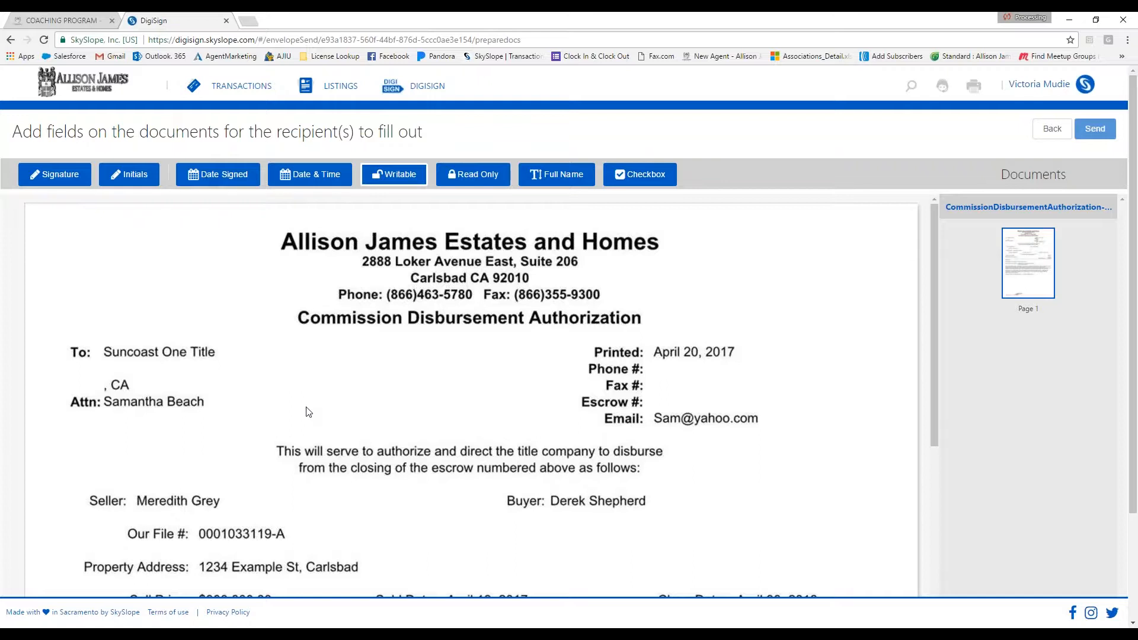
scroll(down, 3)
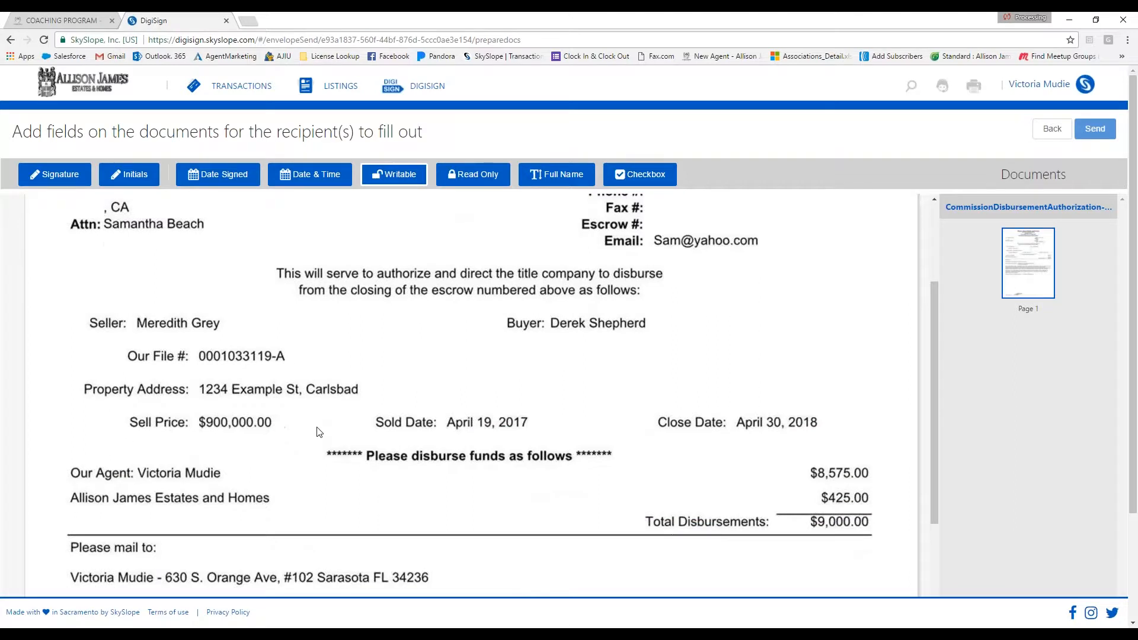
mouse_move(210, 436)
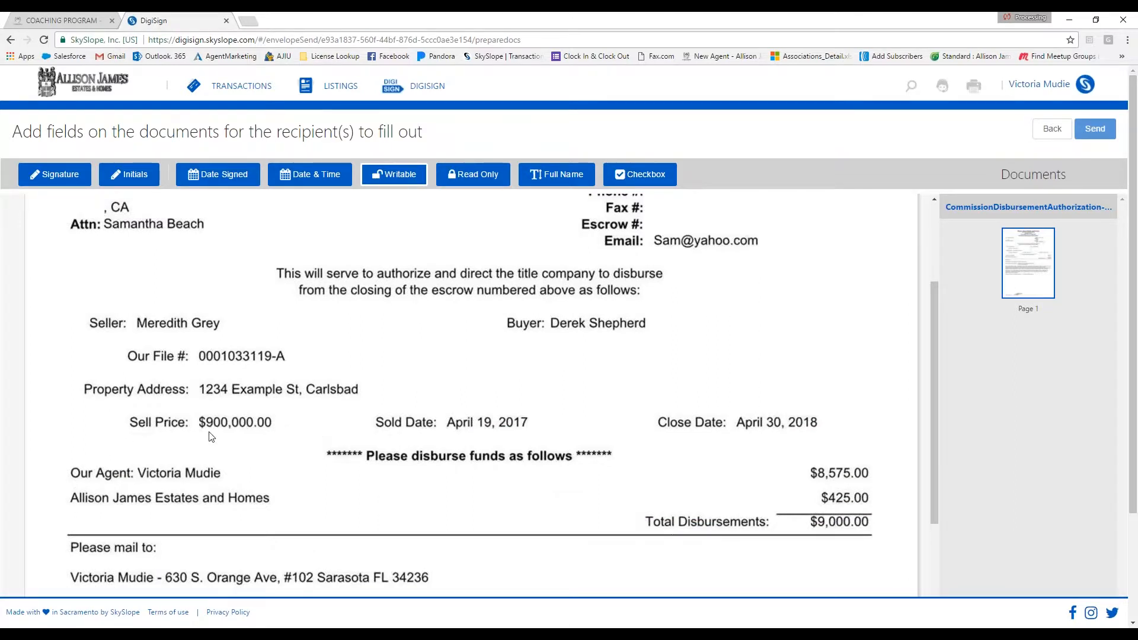
mouse_move(209, 436)
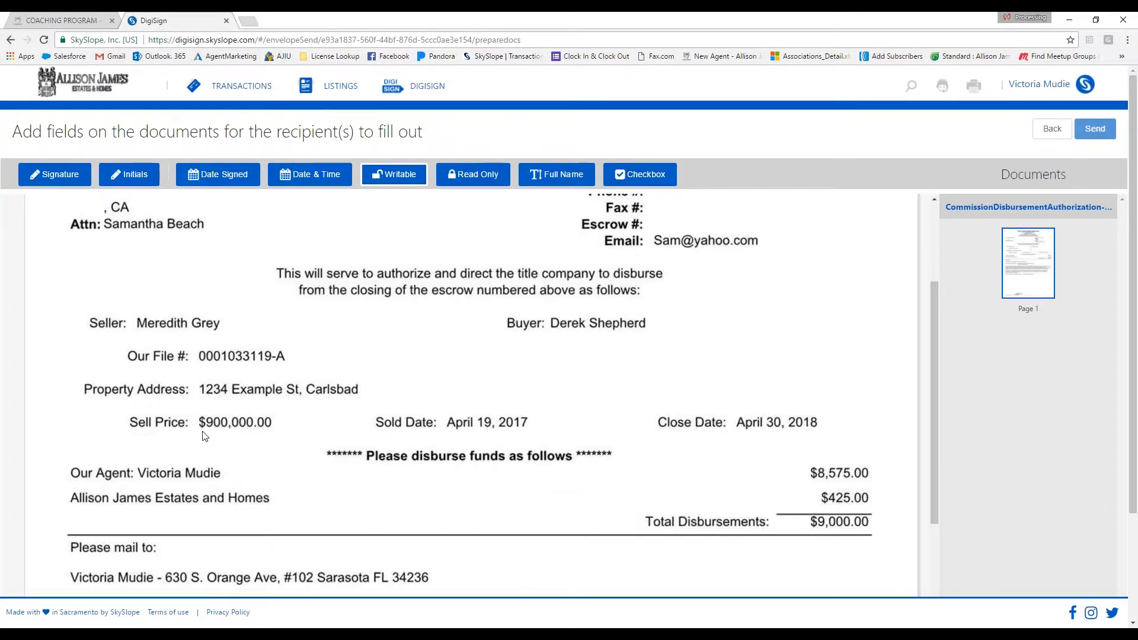
mouse_move(221, 441)
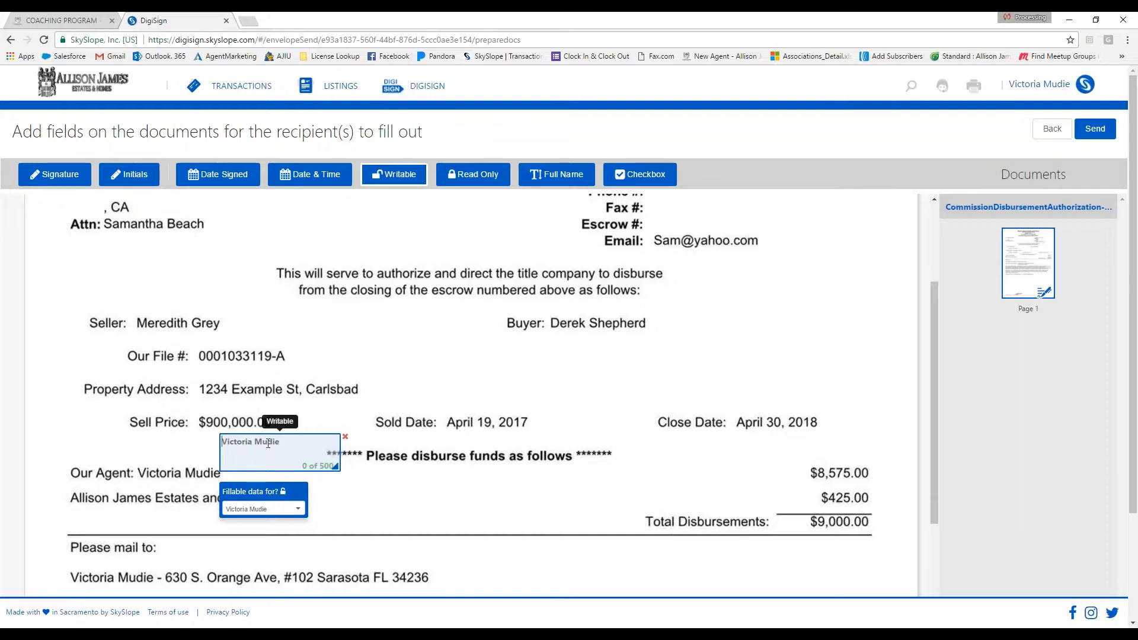
- Enter 890,000 near the sell price and add a field below Total Disbursements
text(890,)
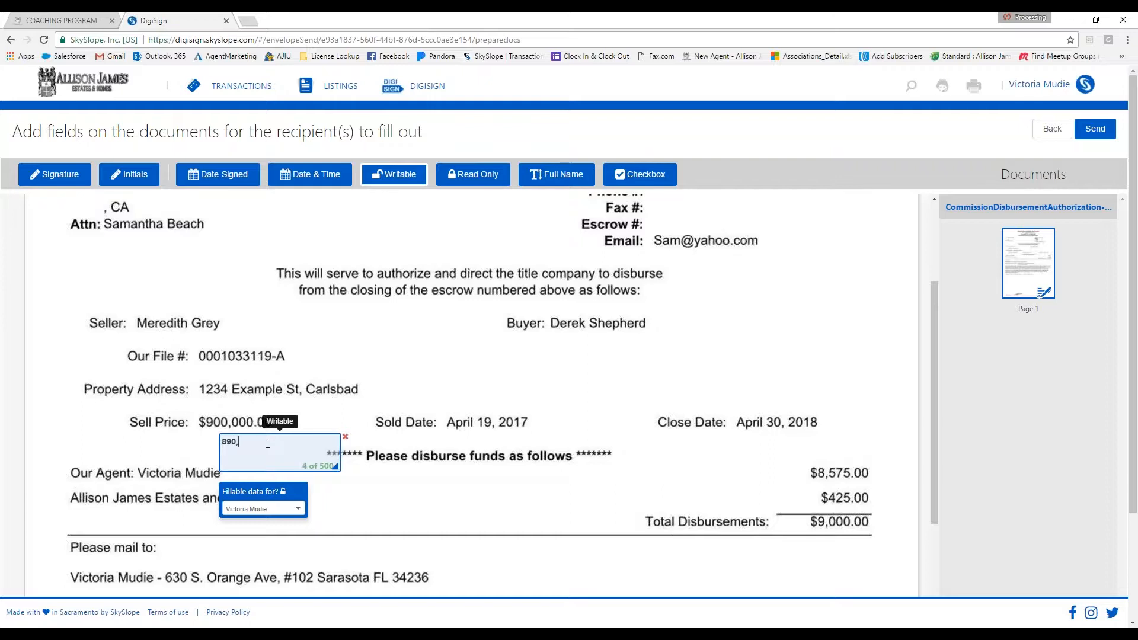
text(000)
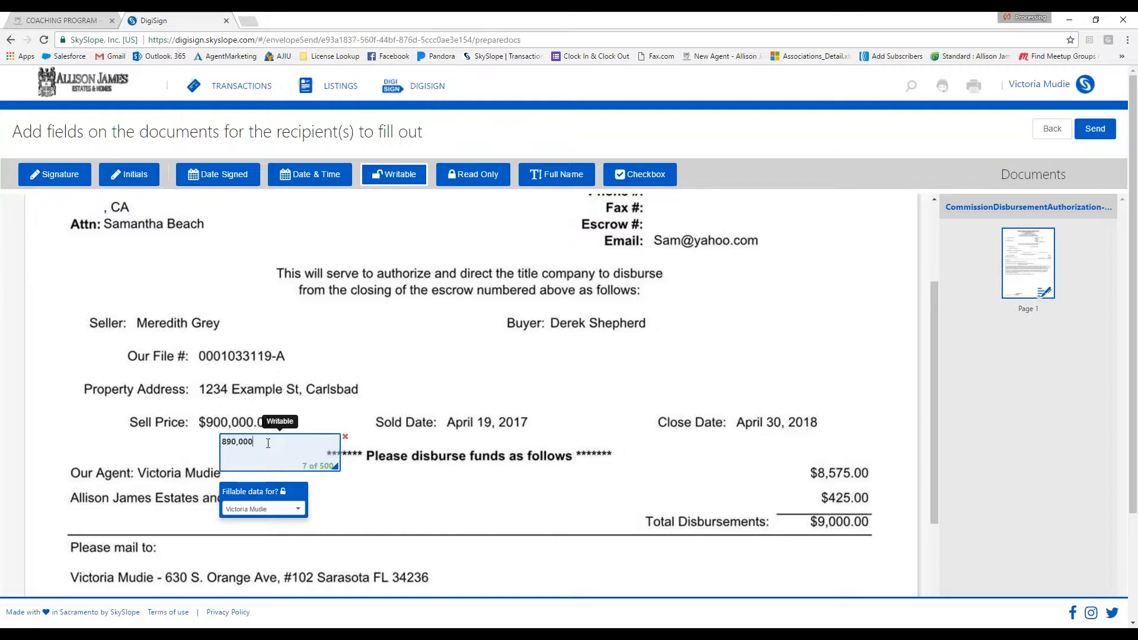
mouse_move(842, 543)
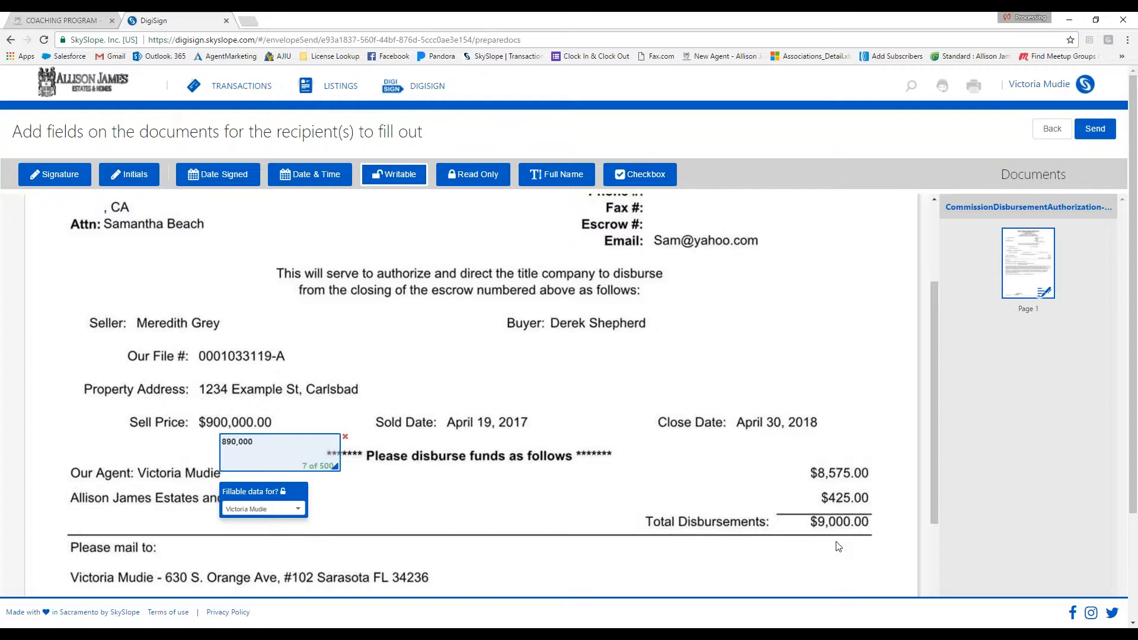
click(280, 441)
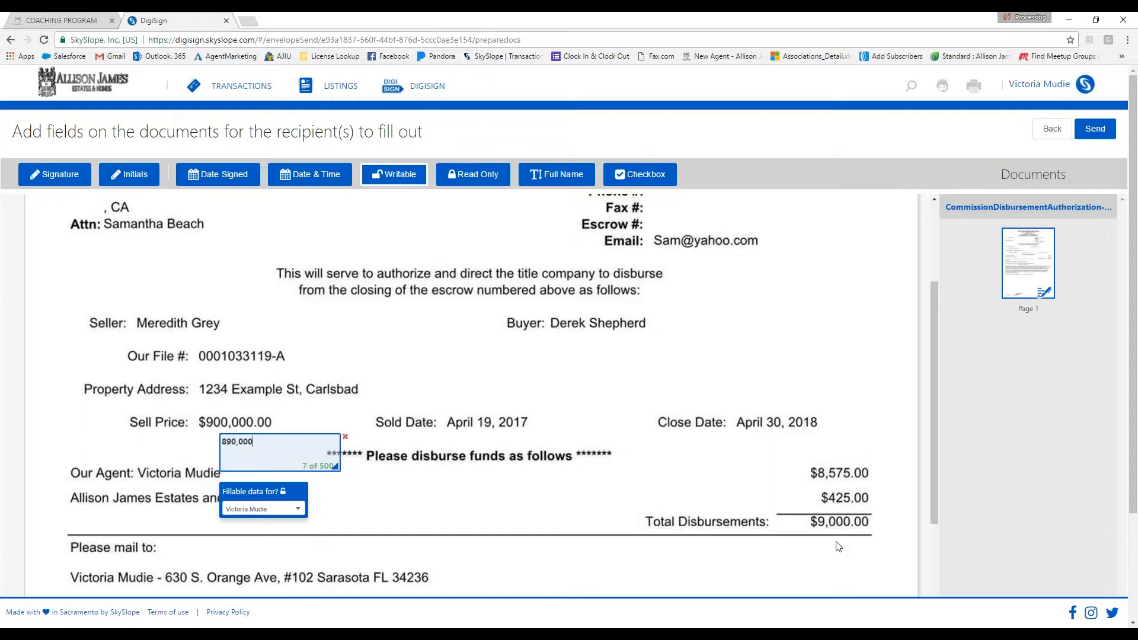
mouse_move(822, 545)
text(8,9)
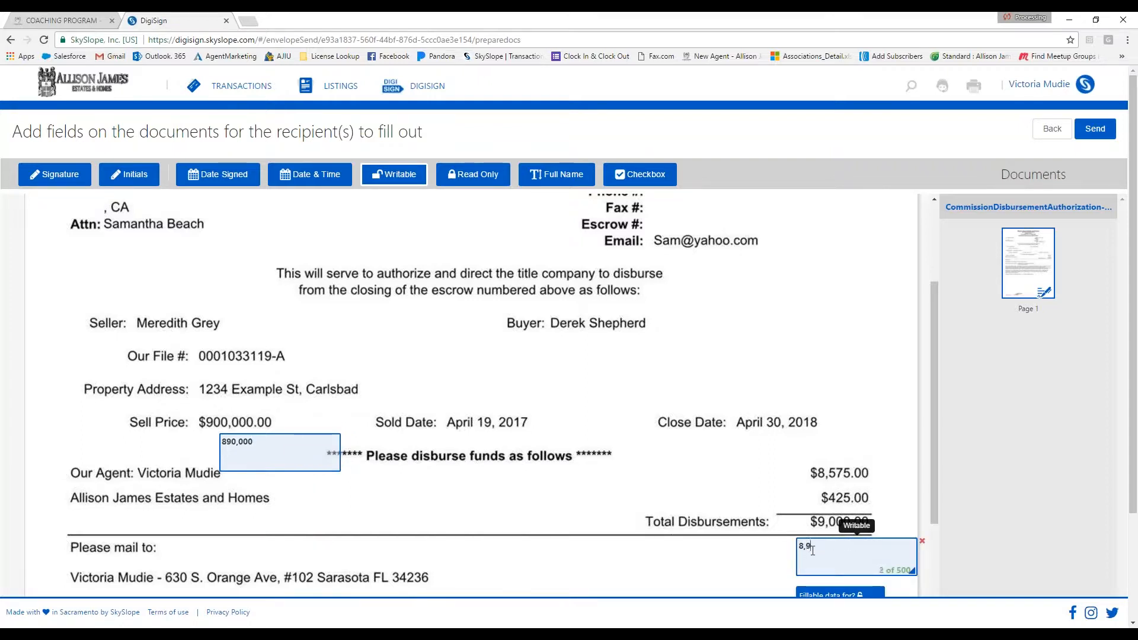
text(00)
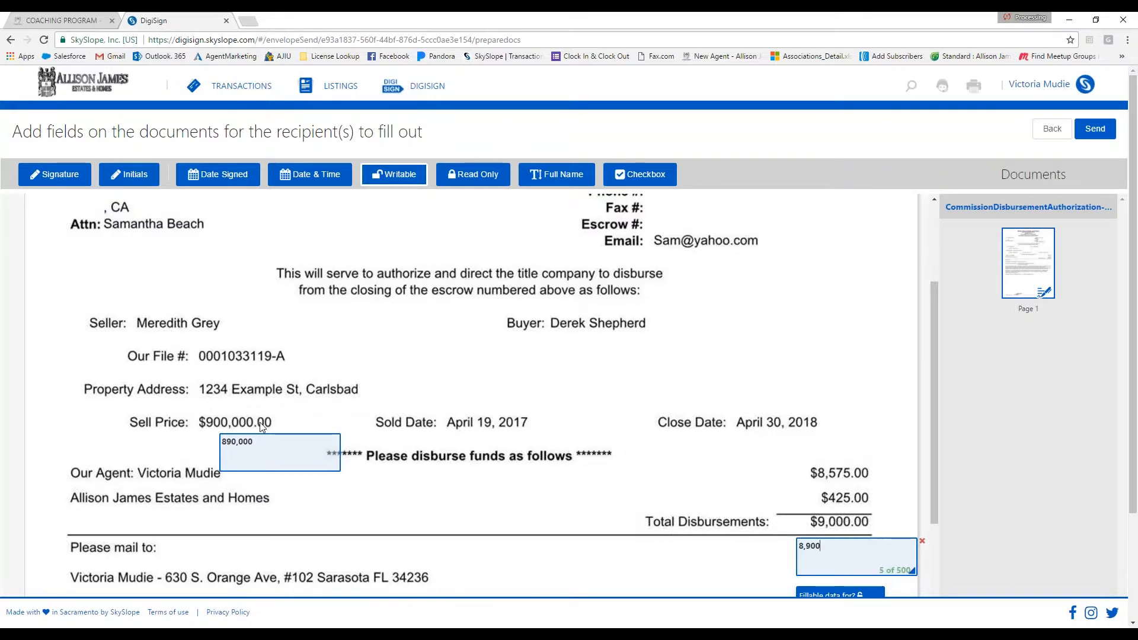
mouse_move(260, 427)
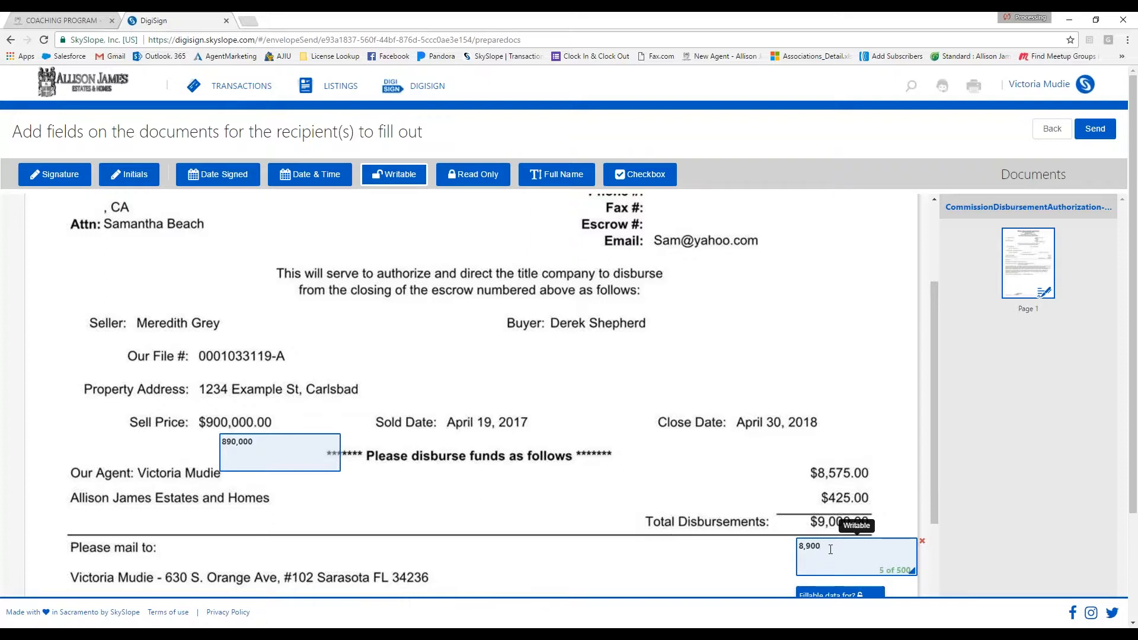
mouse_move(837, 476)
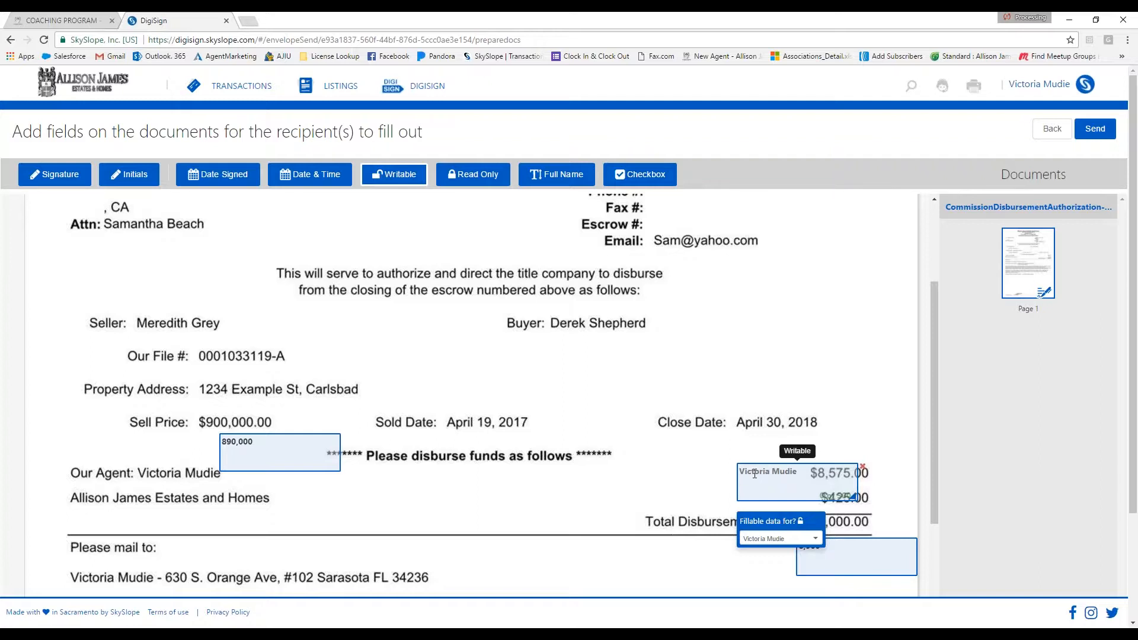
- Fill 8475 over the agent amount and 8,900 below Total Disbursements
text(8475)
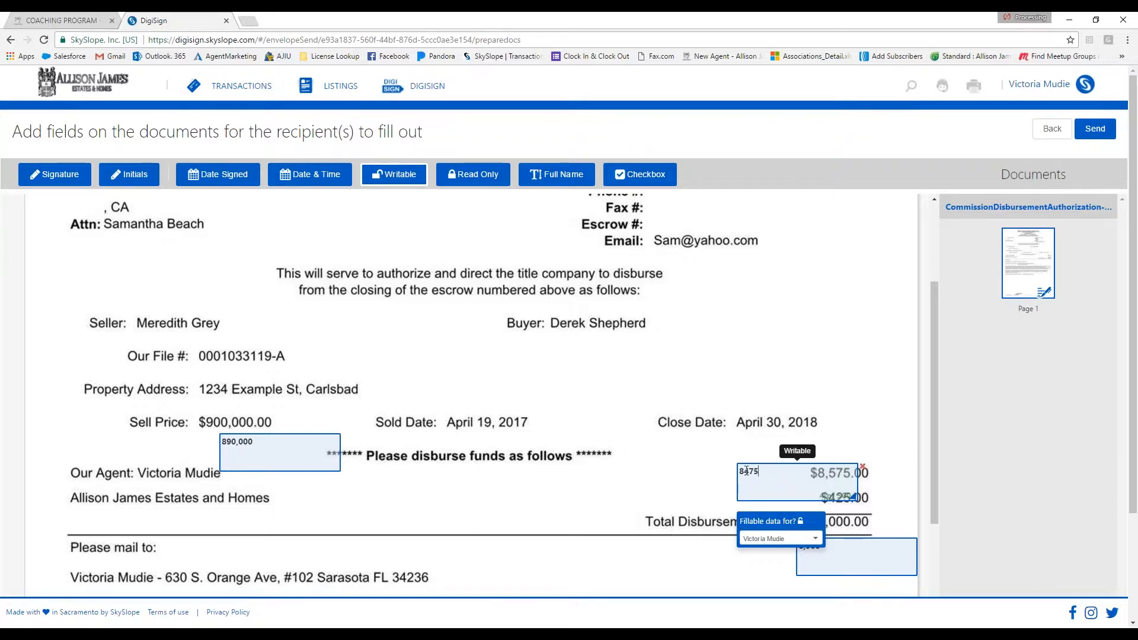
text(,)
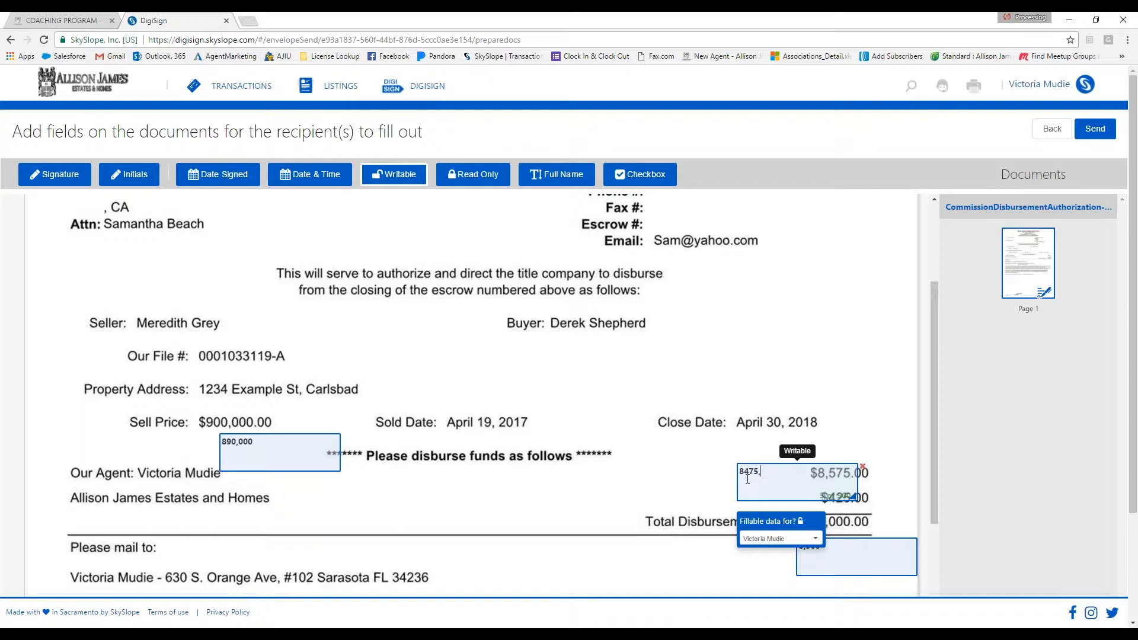
click(855, 557)
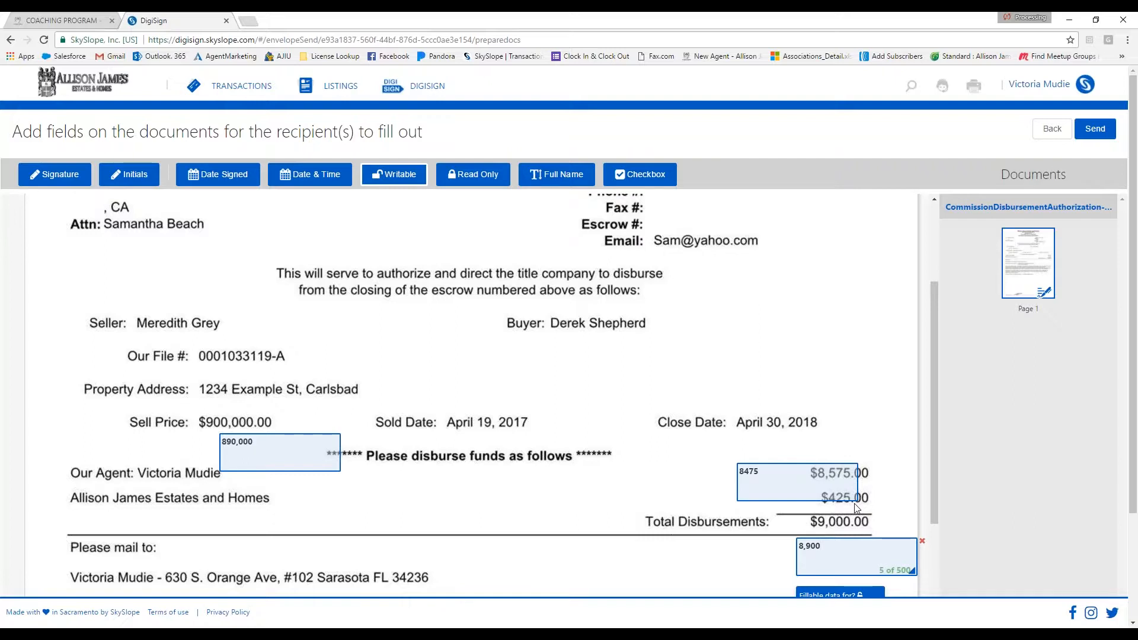
click(772, 473)
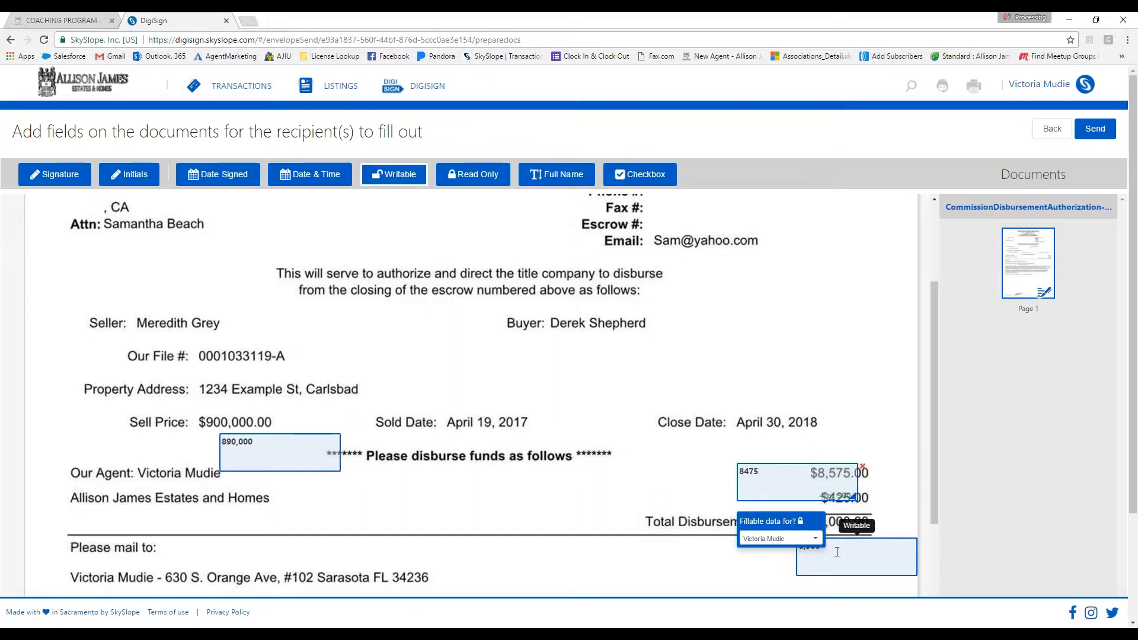
text(8,900)
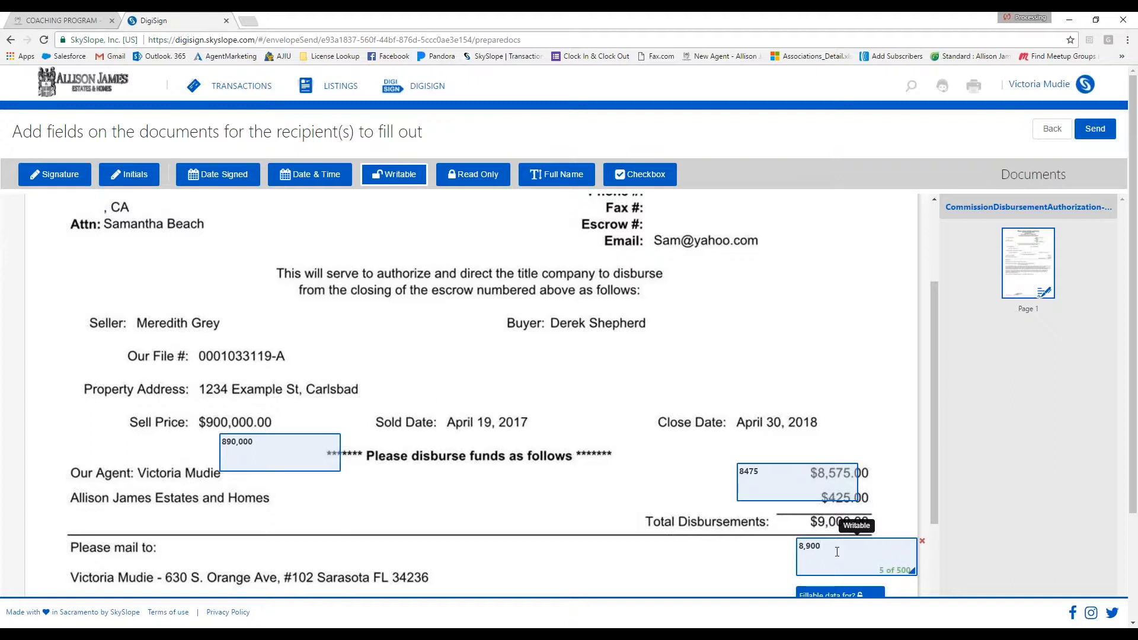
mouse_move(363, 348)
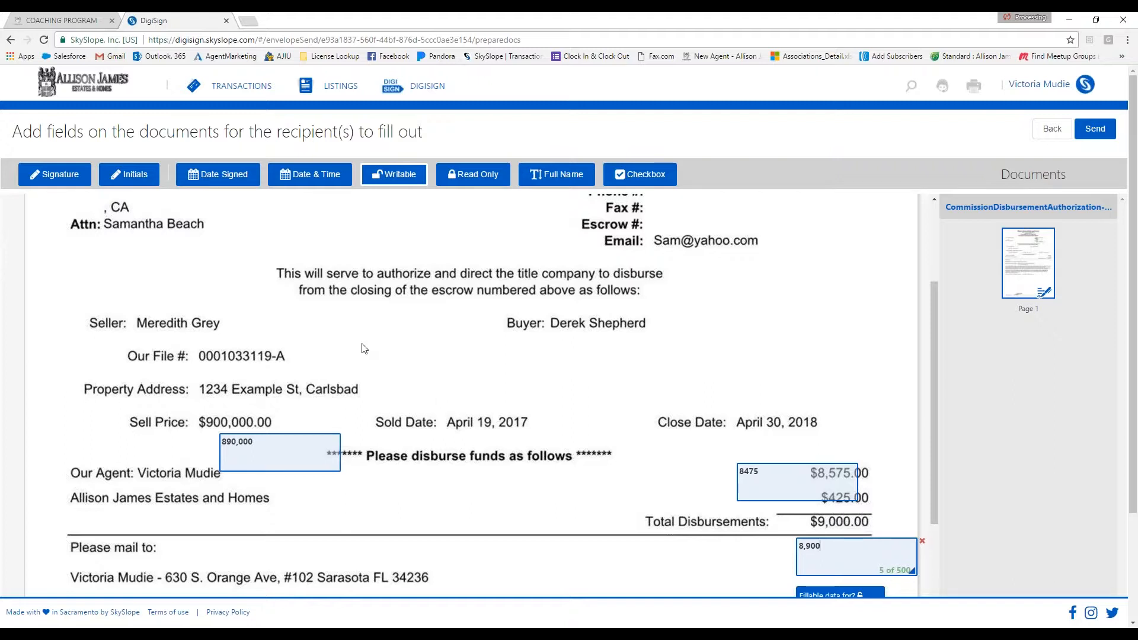
mouse_move(499, 372)
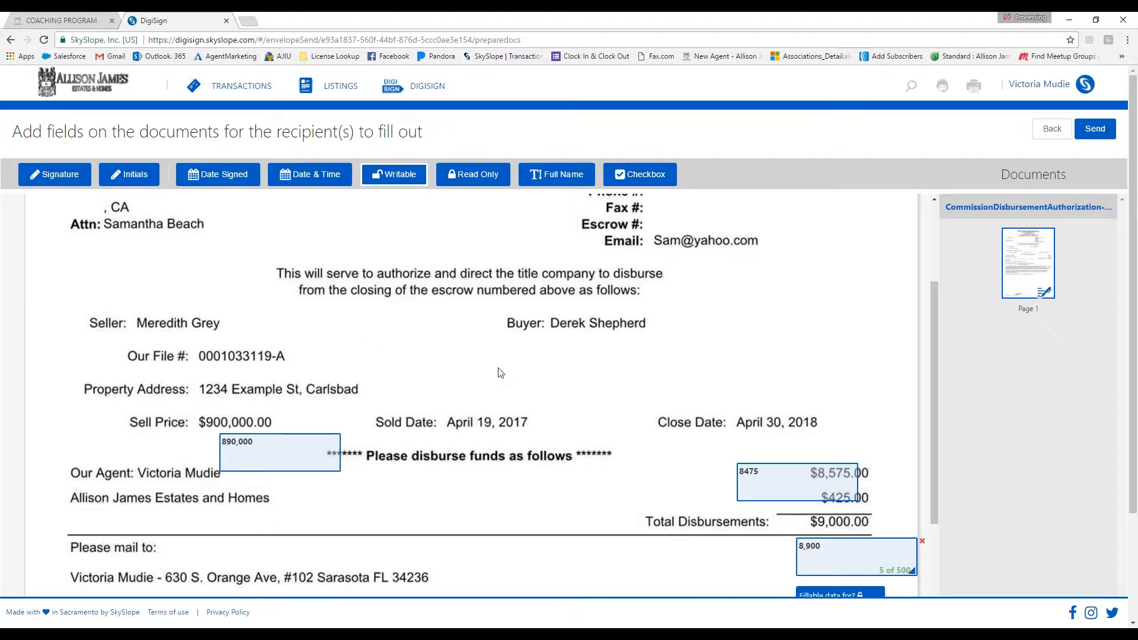
- Scroll back to the top of the form and open the send confirmation
scroll(down, 3)
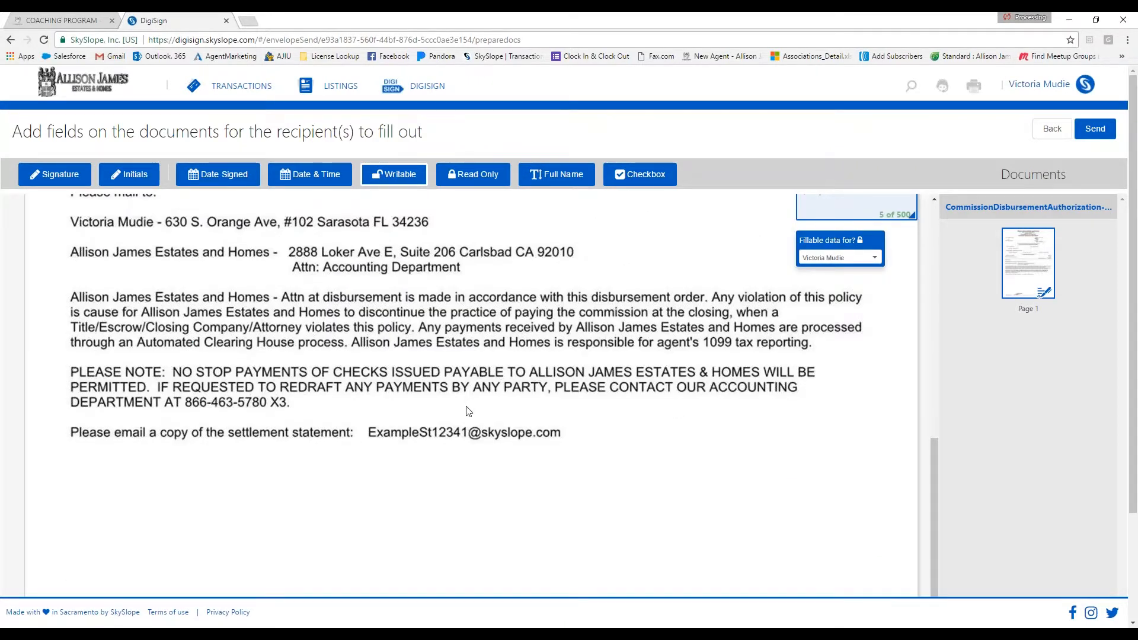
scroll(up, 3)
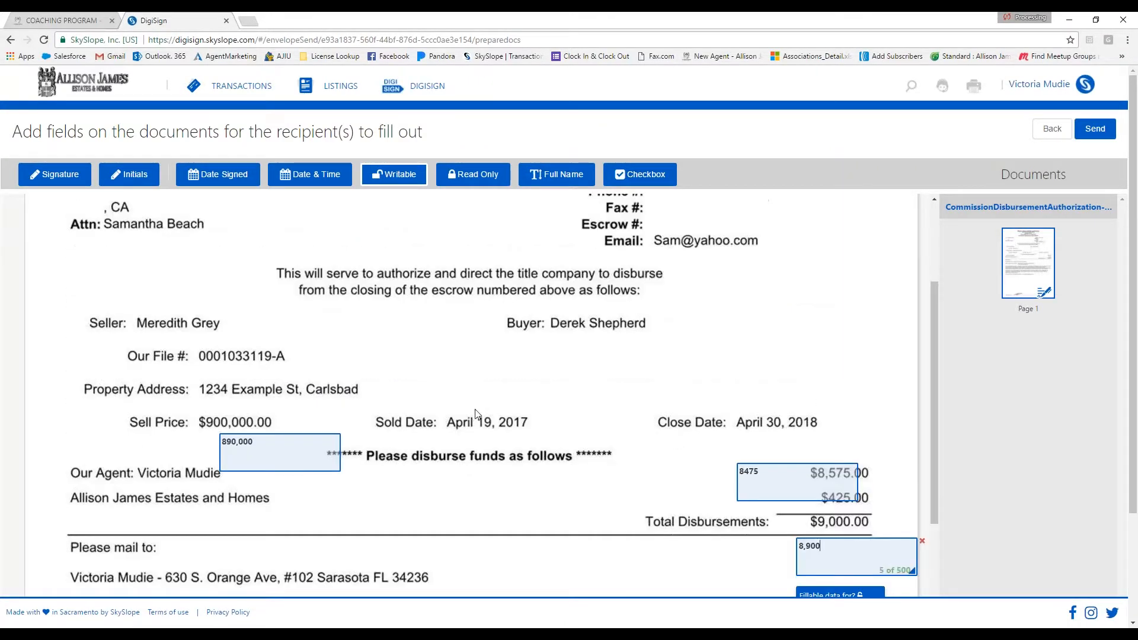
scroll(up, 3)
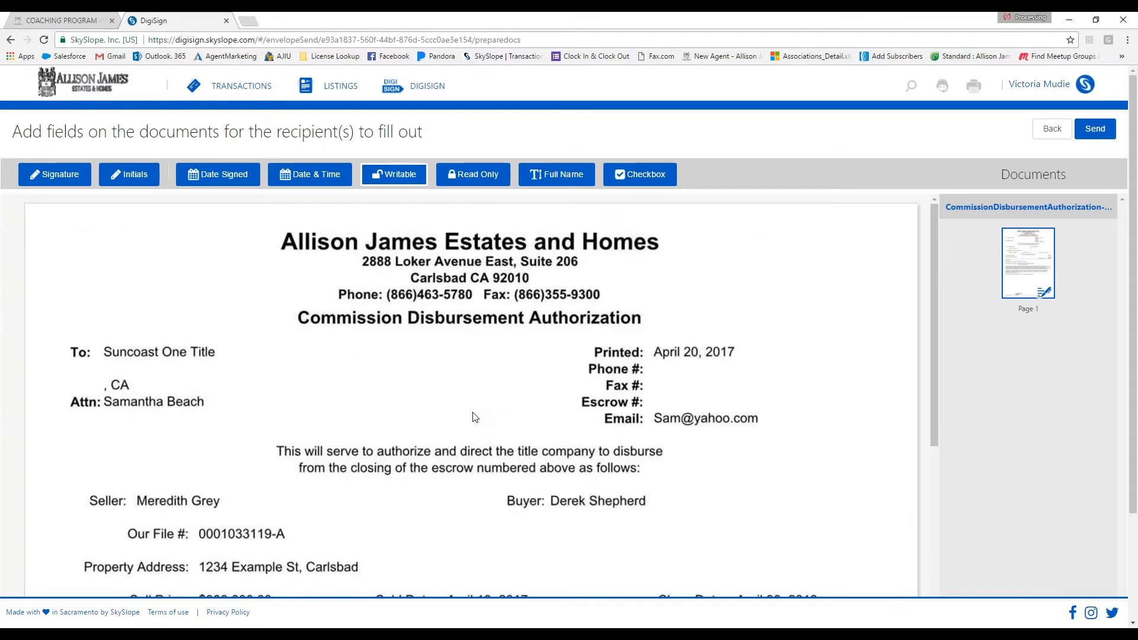
mouse_move(1023, 284)
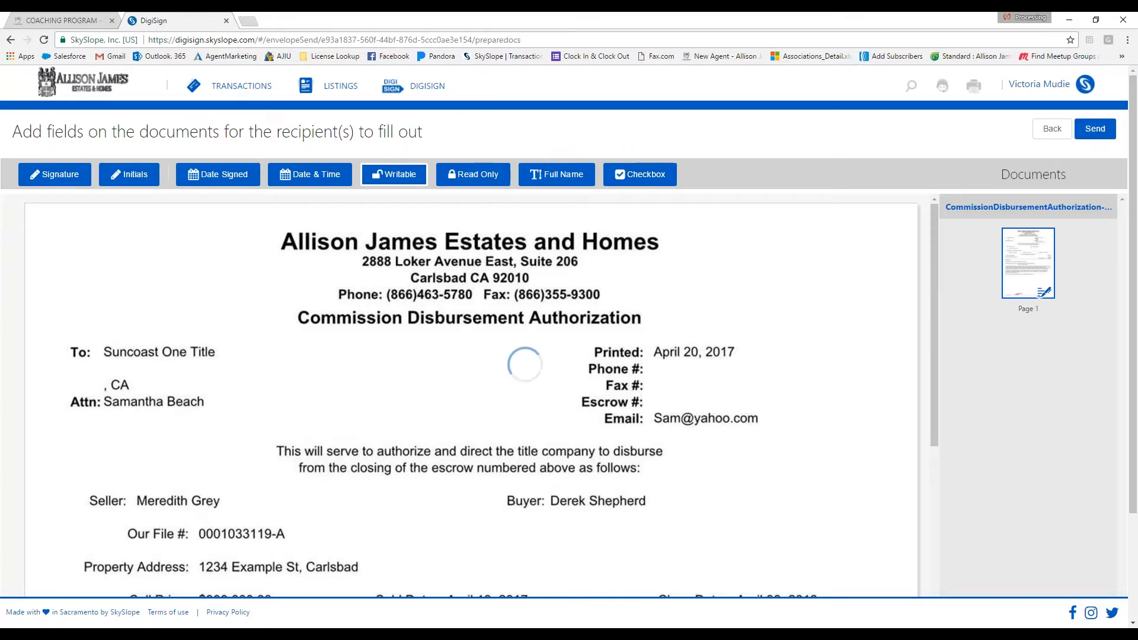
click(1095, 129)
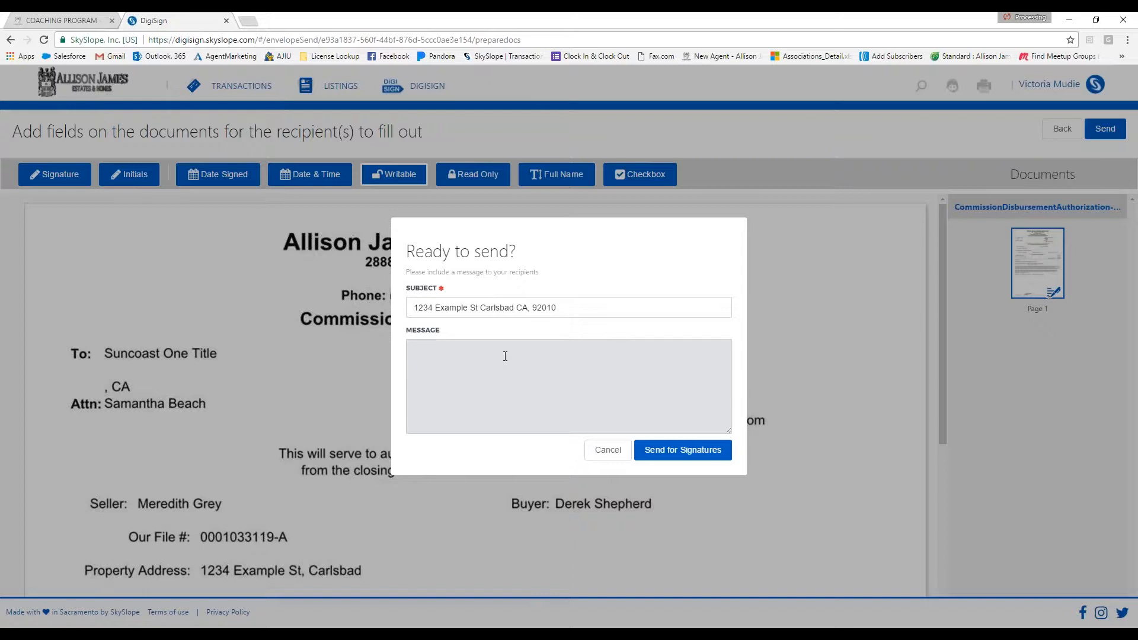
- Add the note 'Please update my CDA tha…' and send the form to the recipient
text(Please)
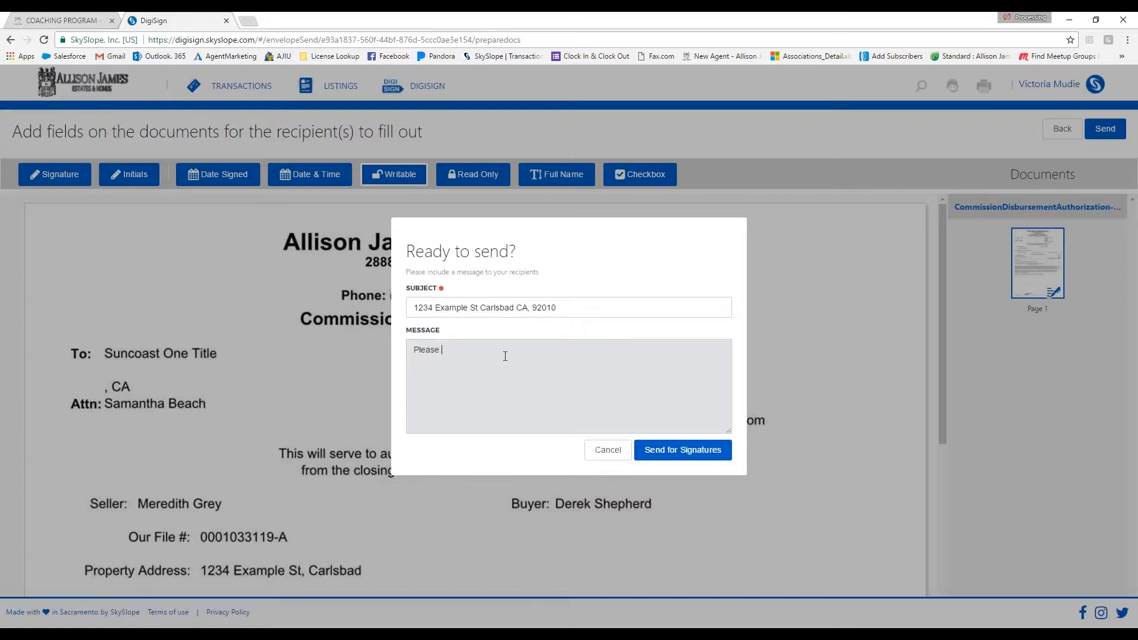
text(up)
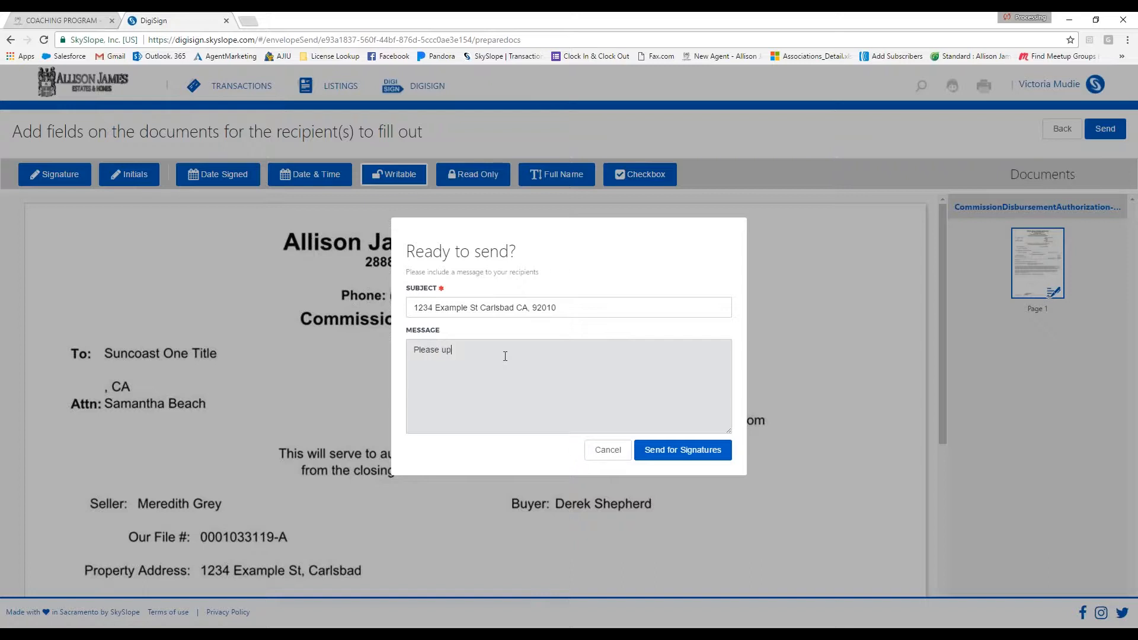
text(date my CDA)
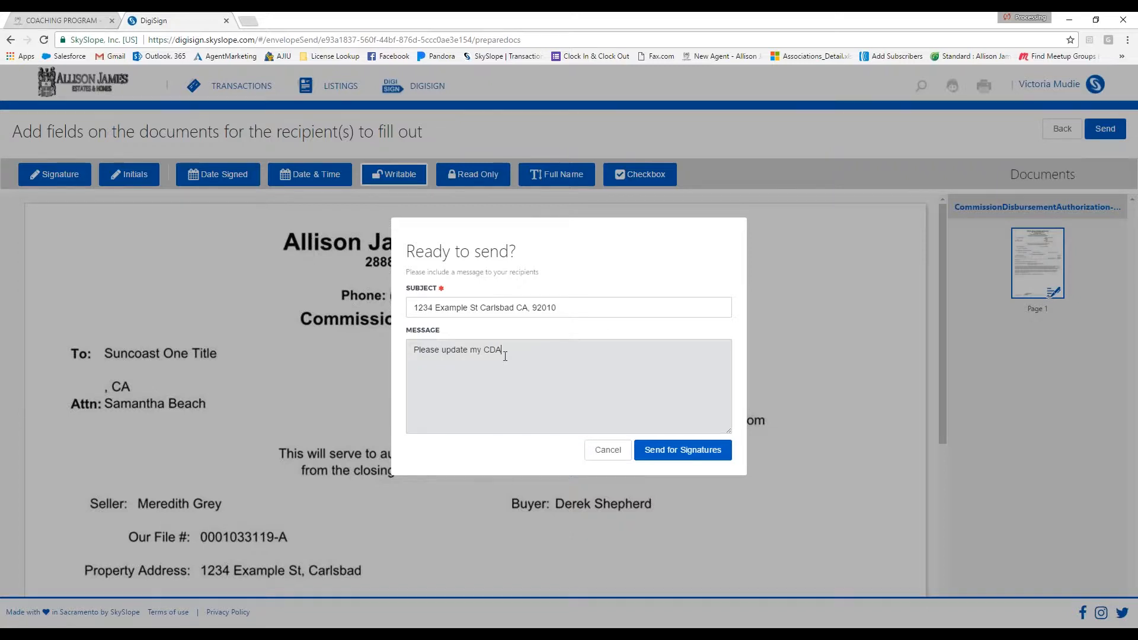
text(thank you.)
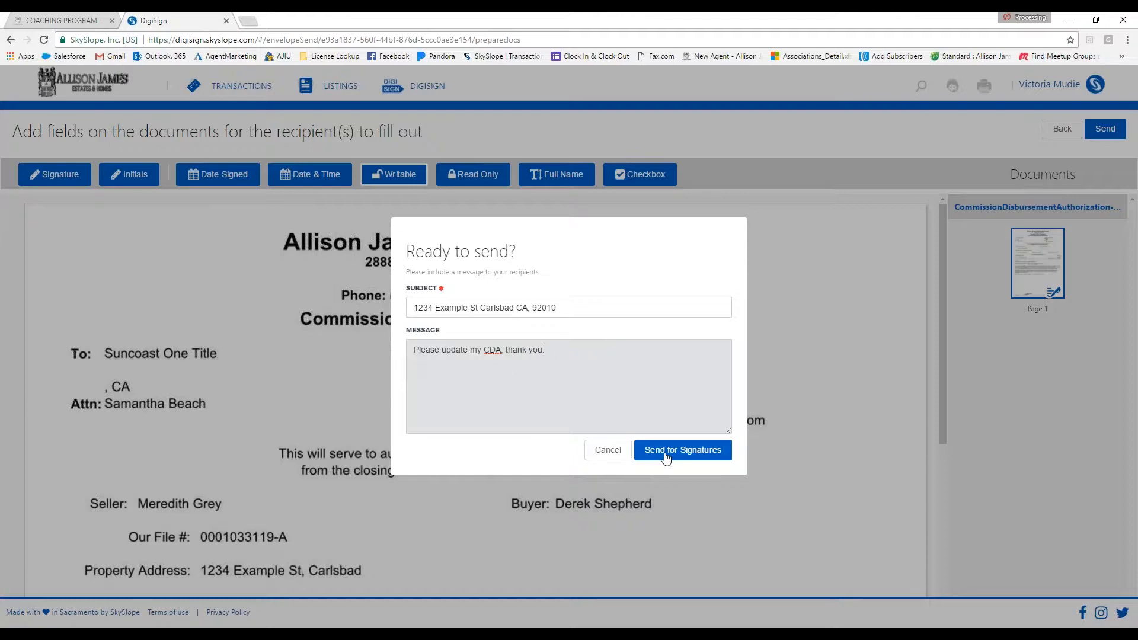
click(682, 450)
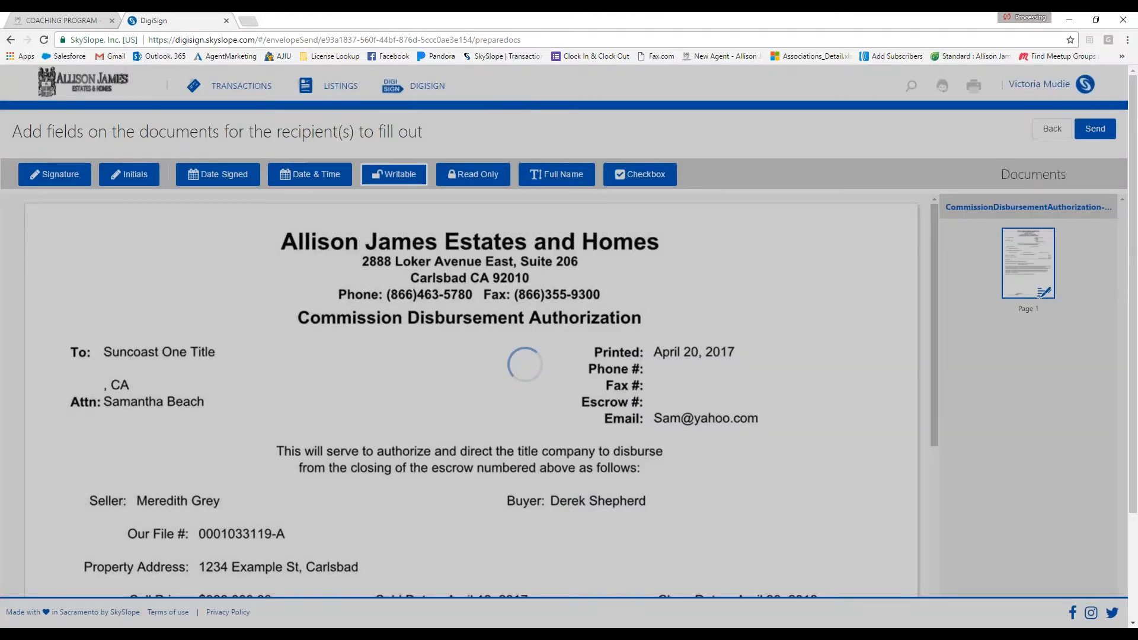
- Choose Sign Now, adopt the cursive signature style, and accept the e-sign consent
click(1096, 129)
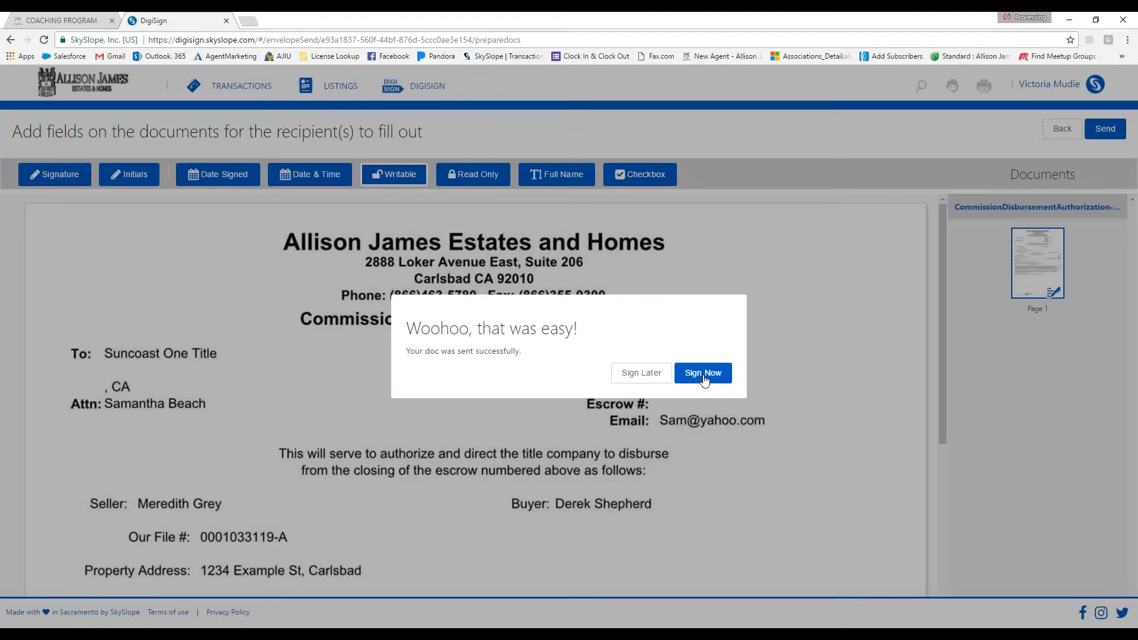
click(701, 373)
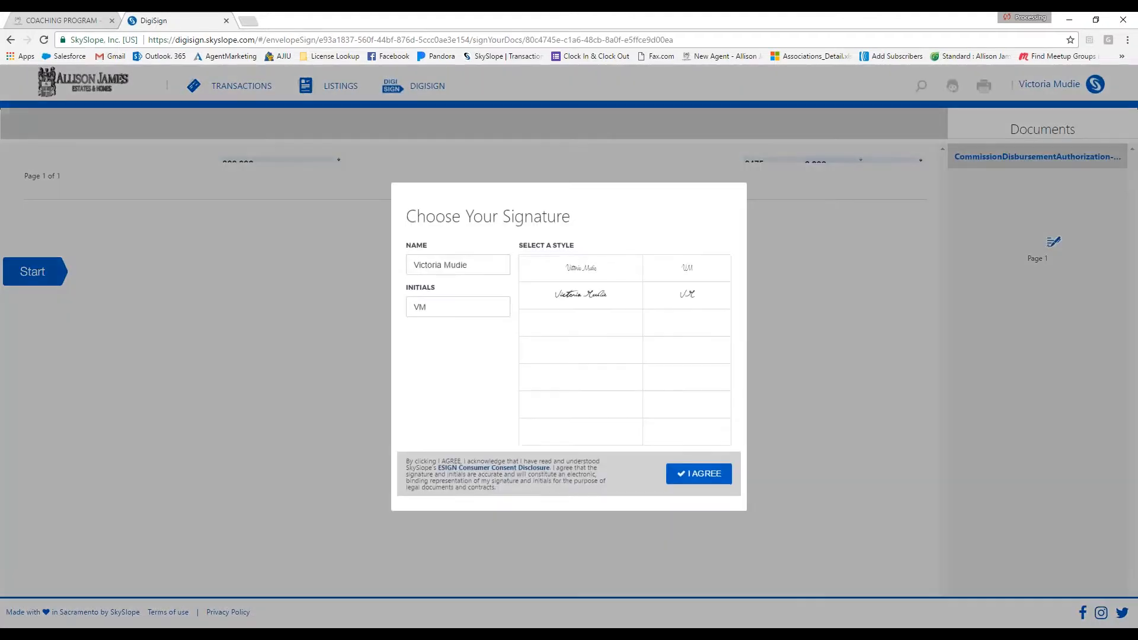
click(580, 294)
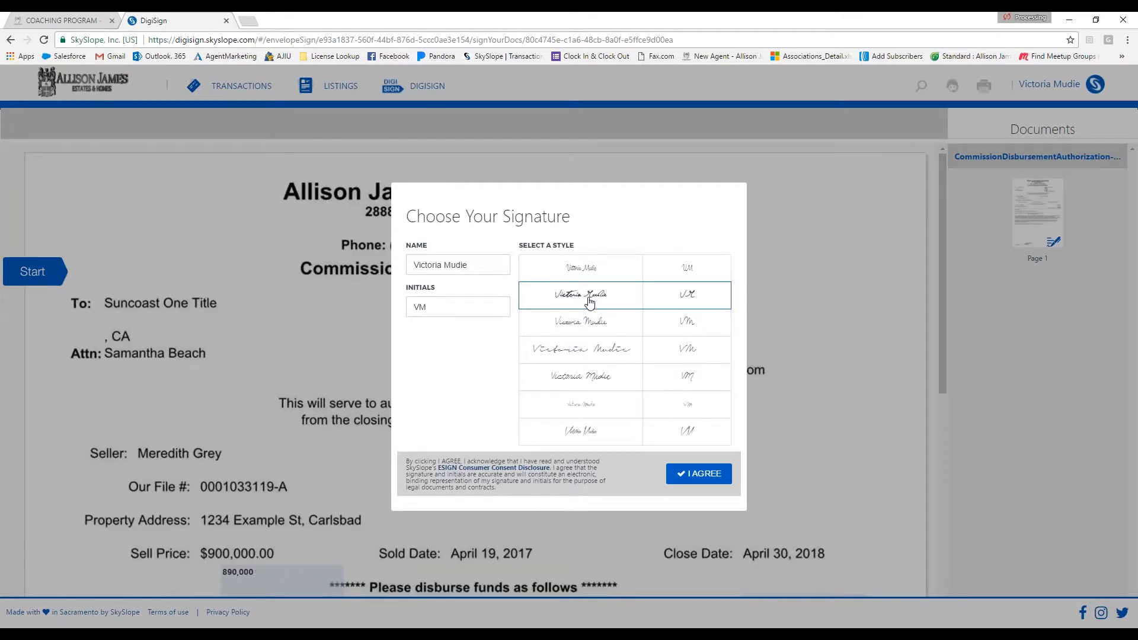
mouse_move(663, 479)
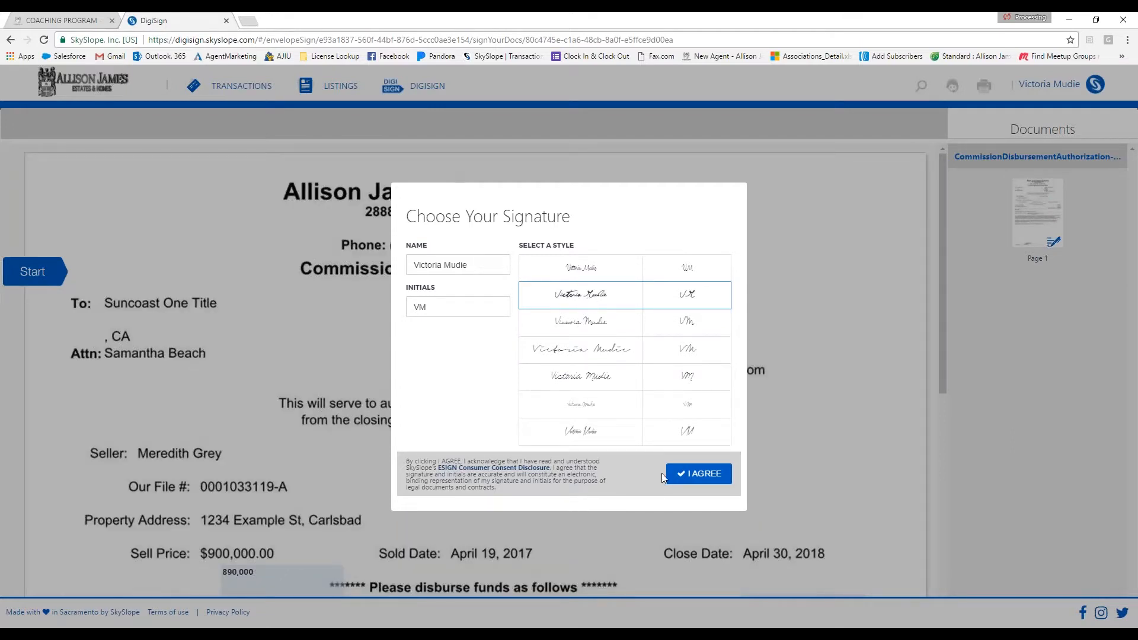
mouse_move(698, 479)
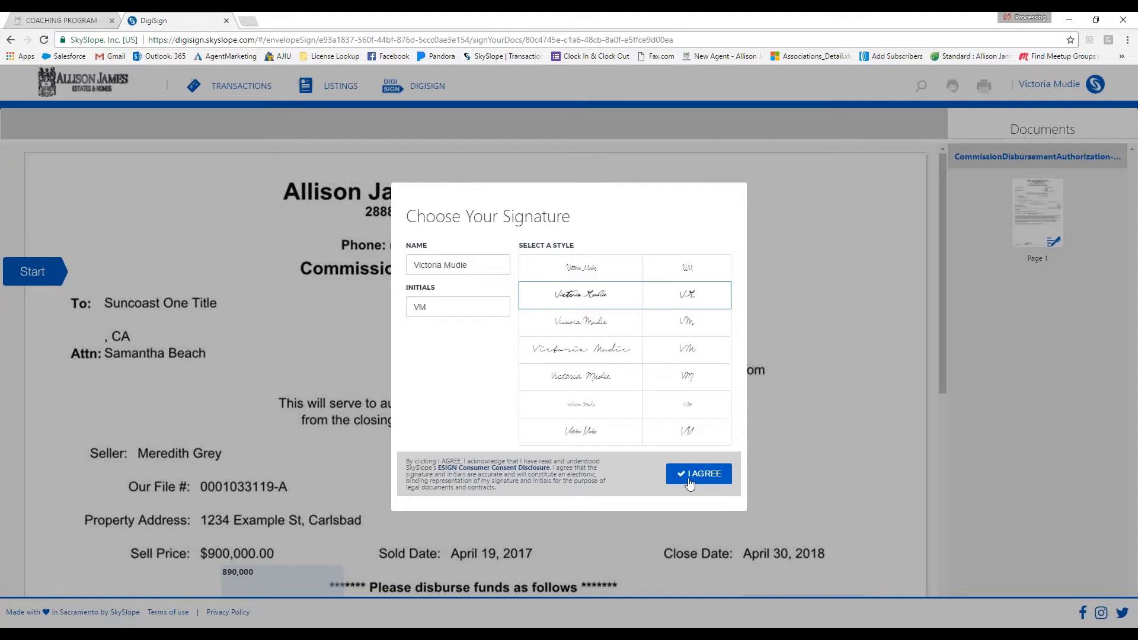
click(699, 474)
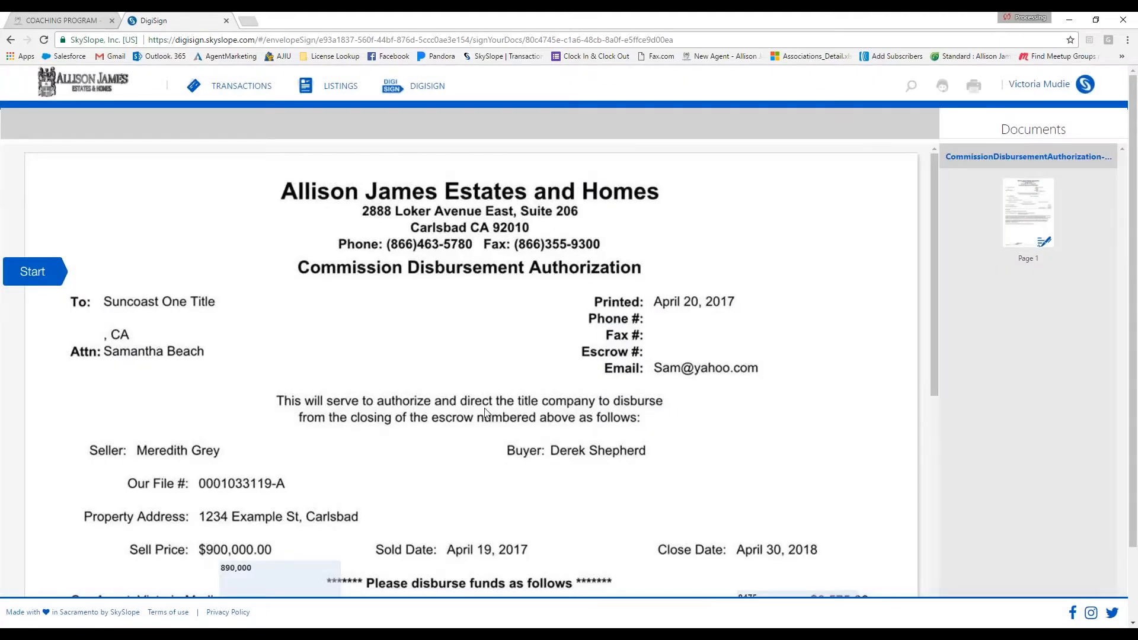
mouse_move(577, 421)
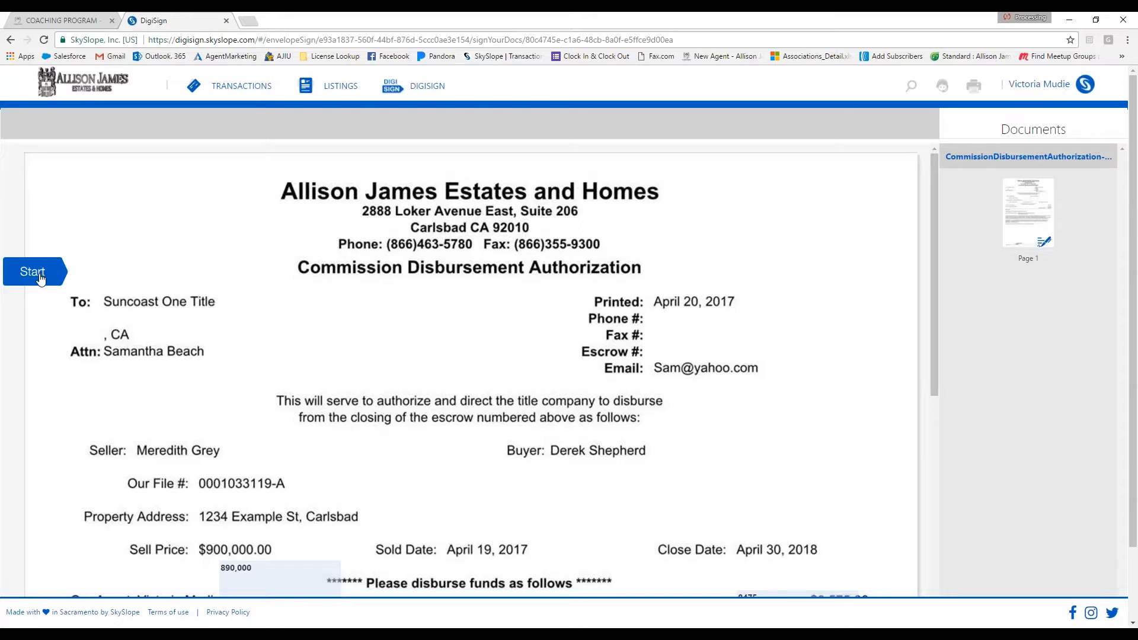
- Step through the signing fields and submit the signed disbursement authorization
click(32, 271)
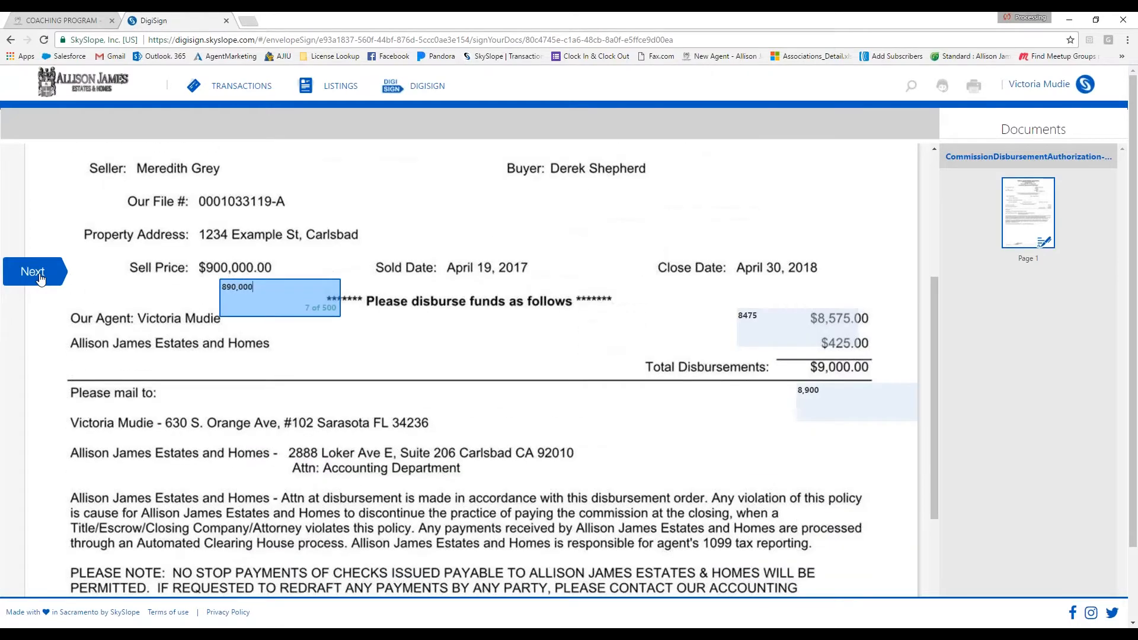
scroll(down, 3)
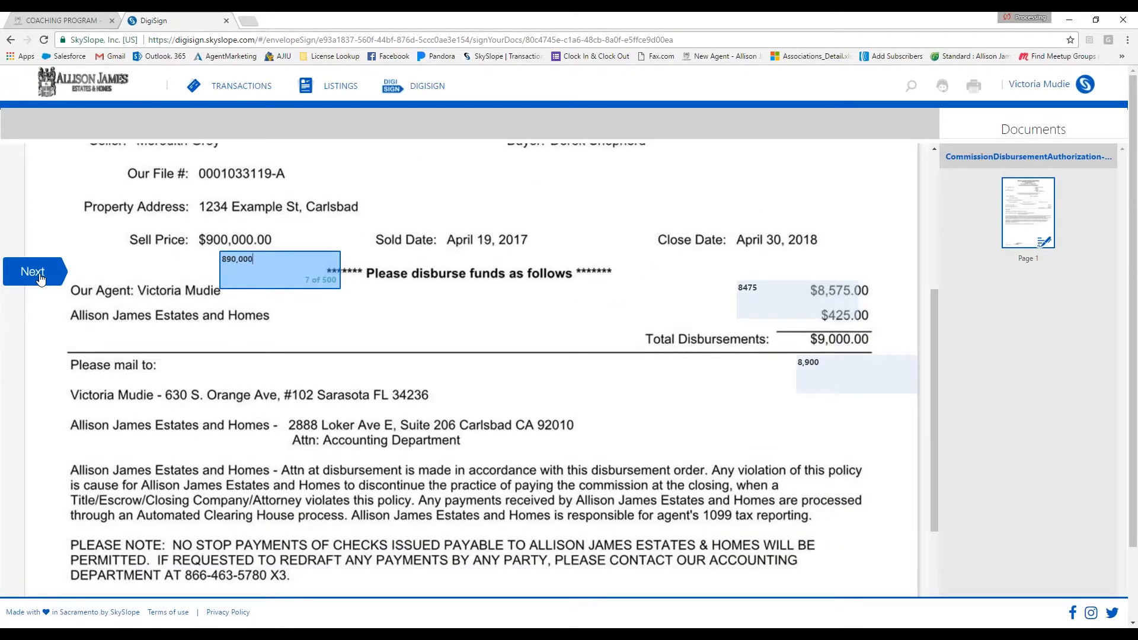
mouse_move(69, 275)
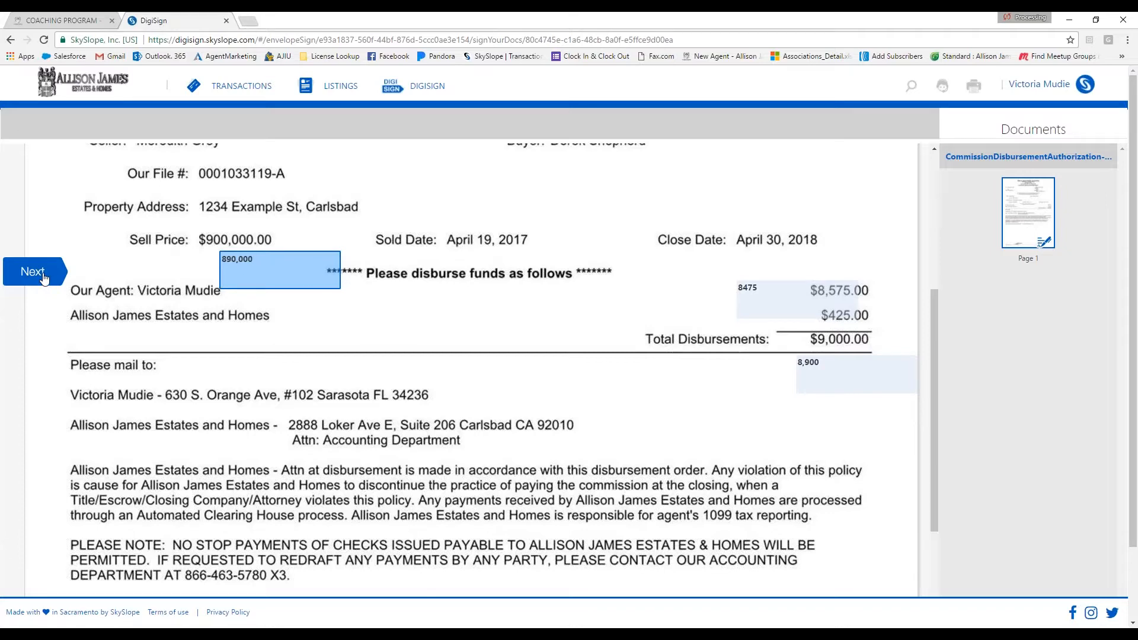
scroll(down, 3)
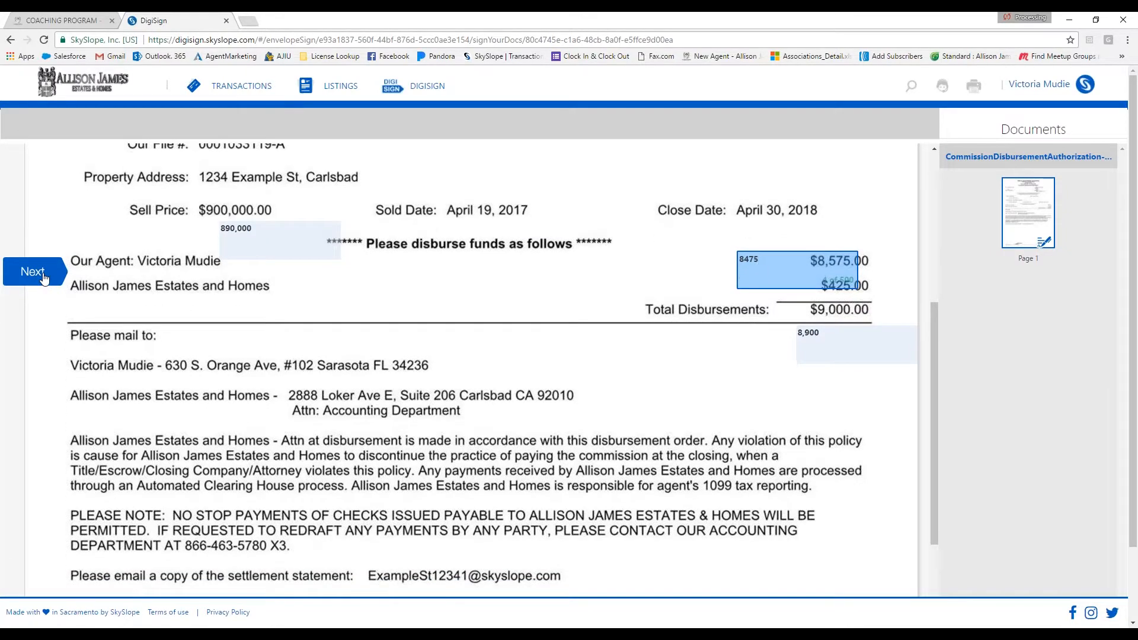
scroll(down, 3)
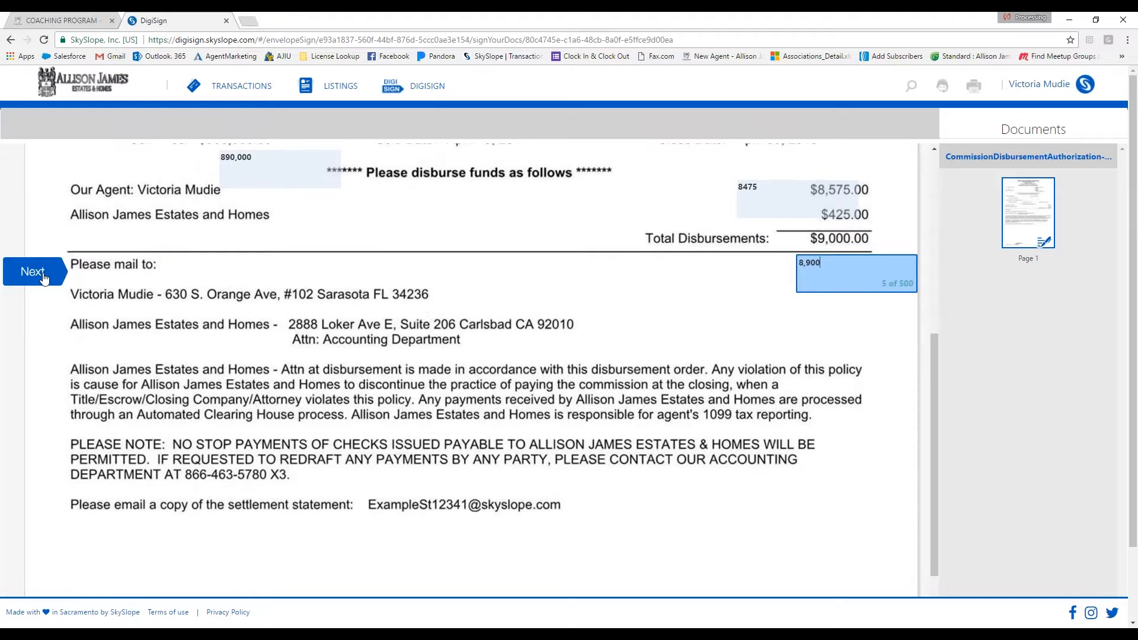
scroll(up, 3)
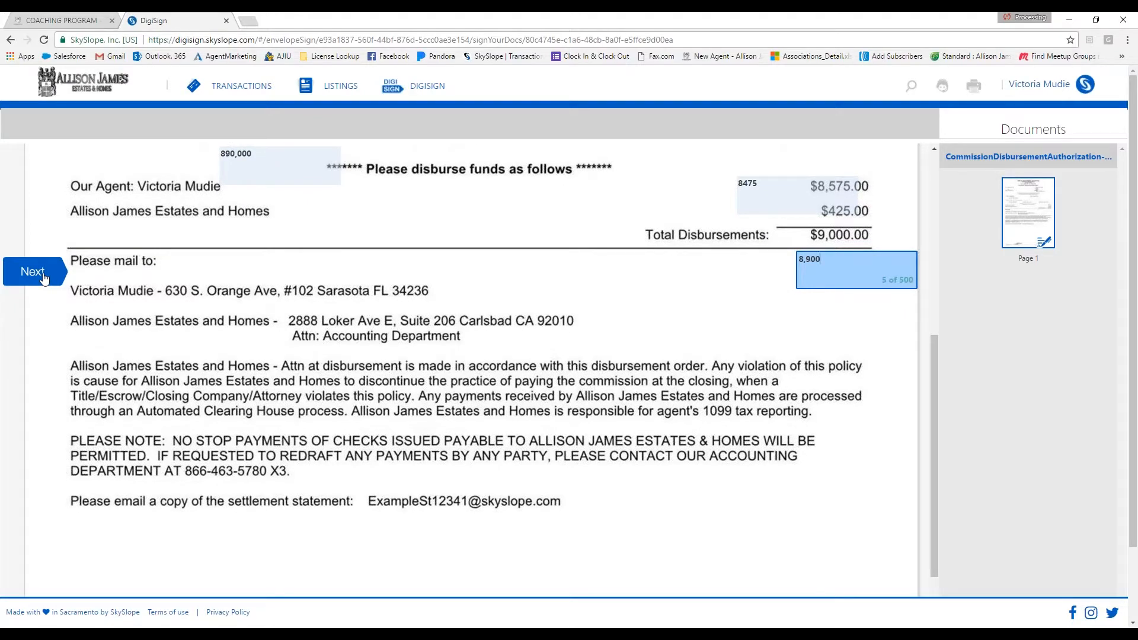
click(32, 271)
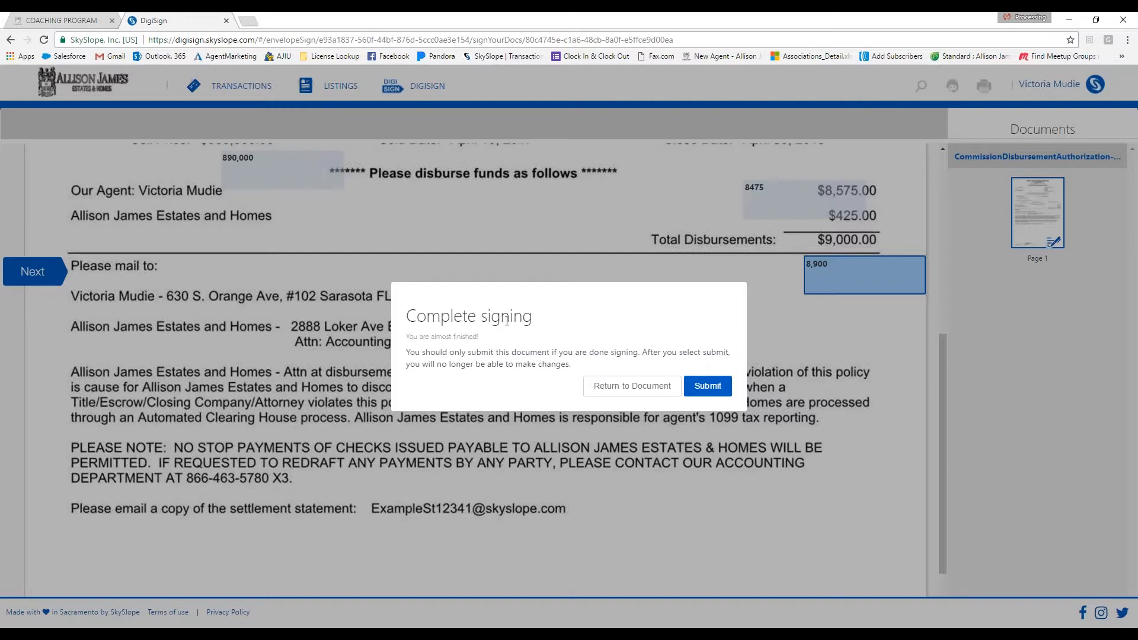
mouse_move(482, 342)
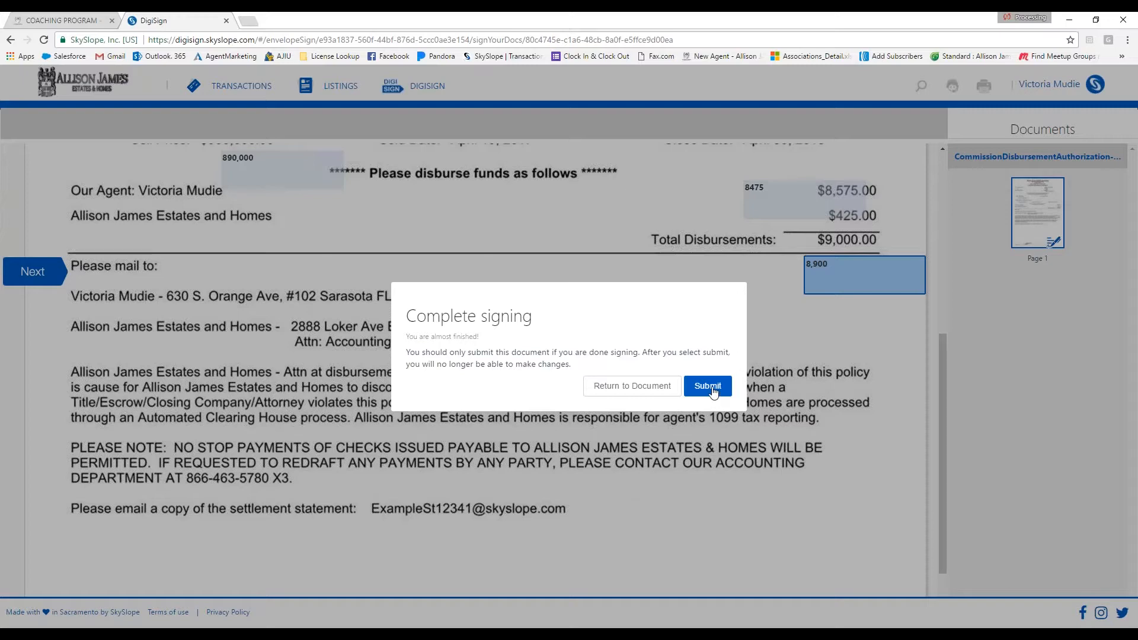
click(708, 386)
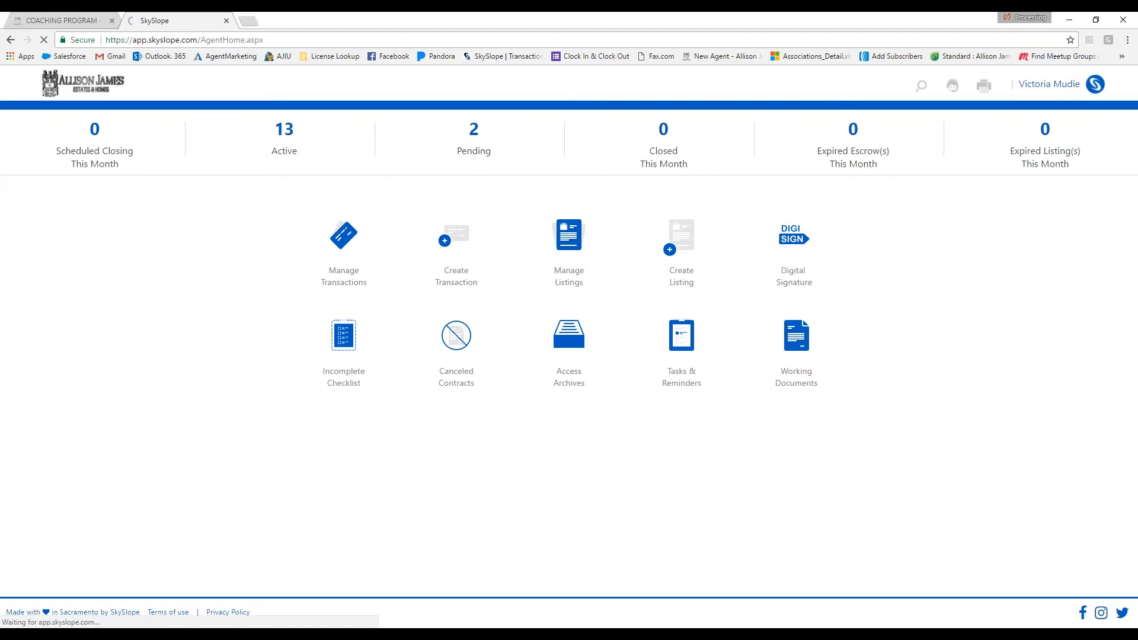
- Reopen the 1234 Example St. transaction from Manage Transactions and view its LOG
click(343, 254)
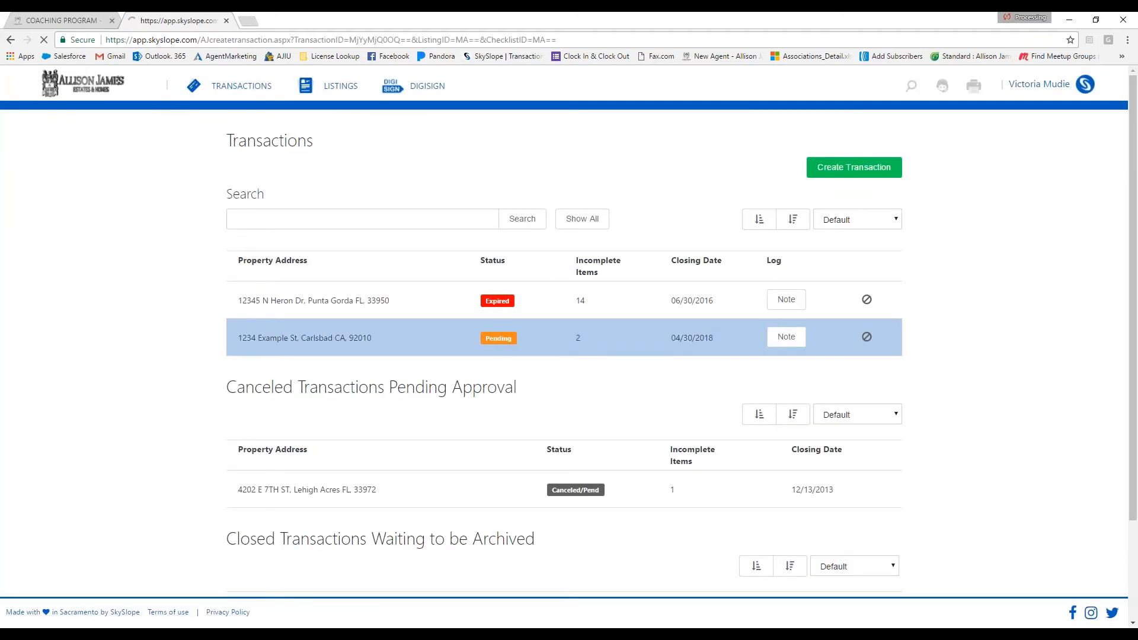
click(305, 337)
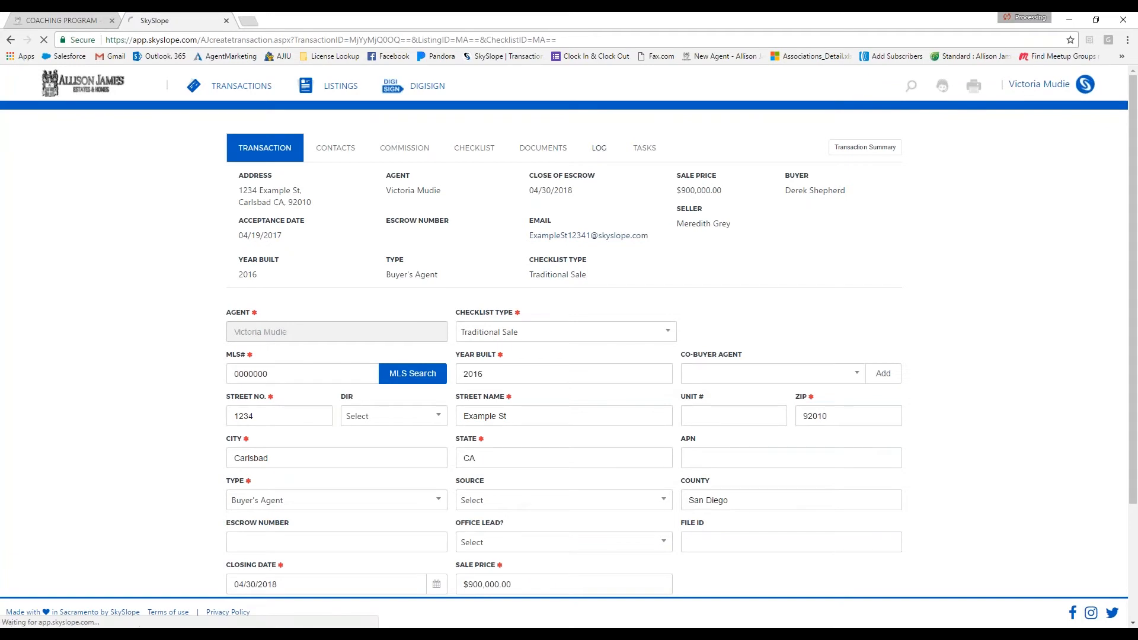
click(599, 147)
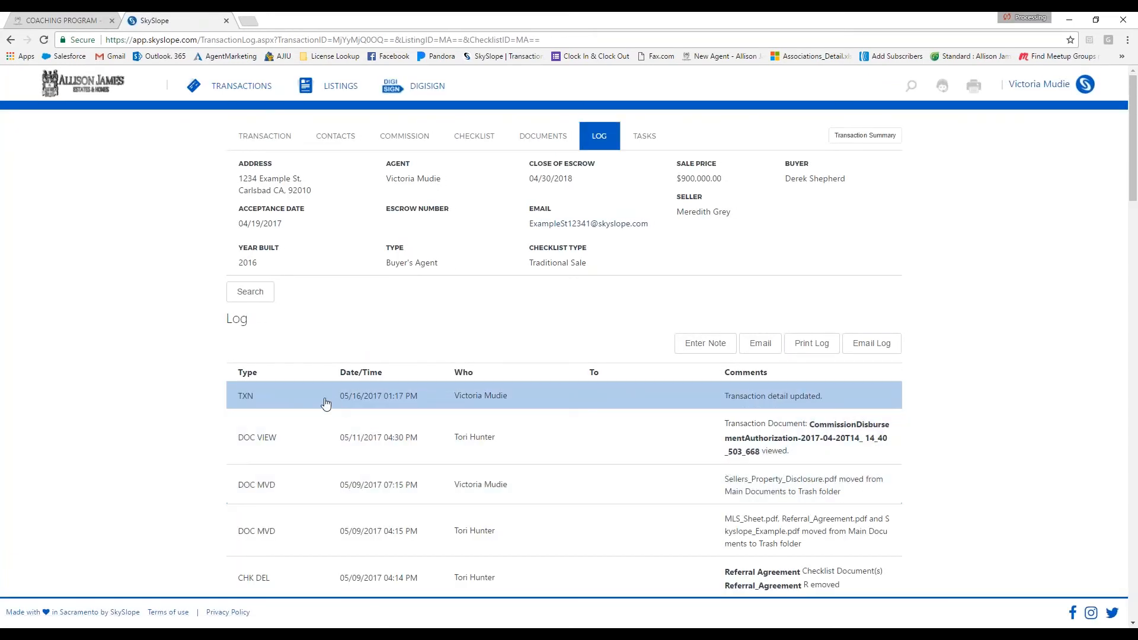
mouse_move(434, 401)
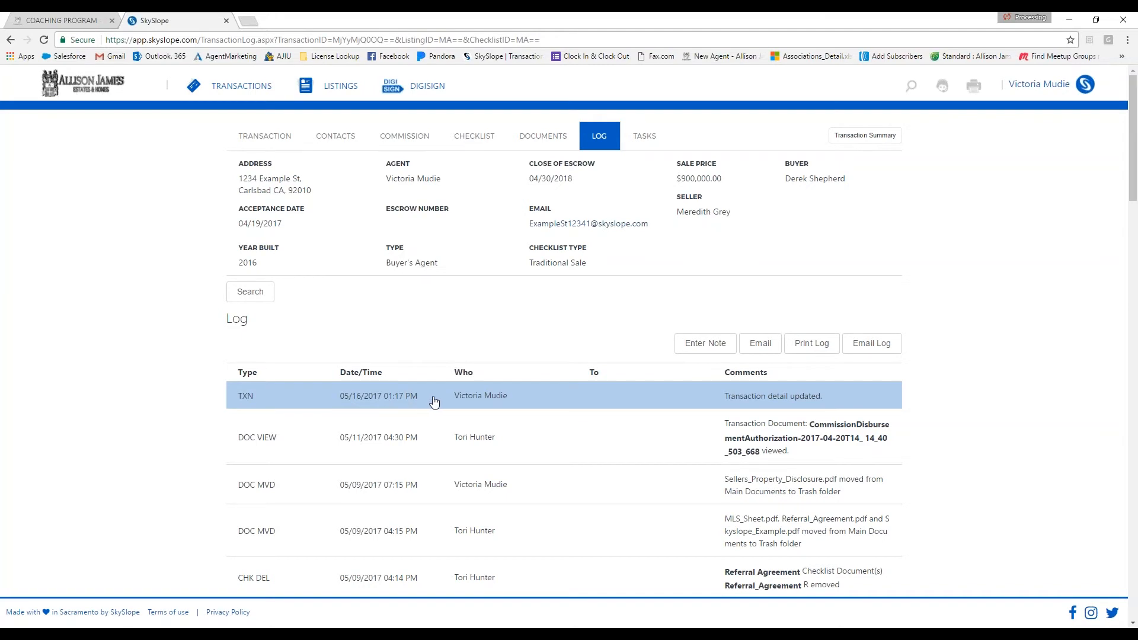
mouse_move(533, 150)
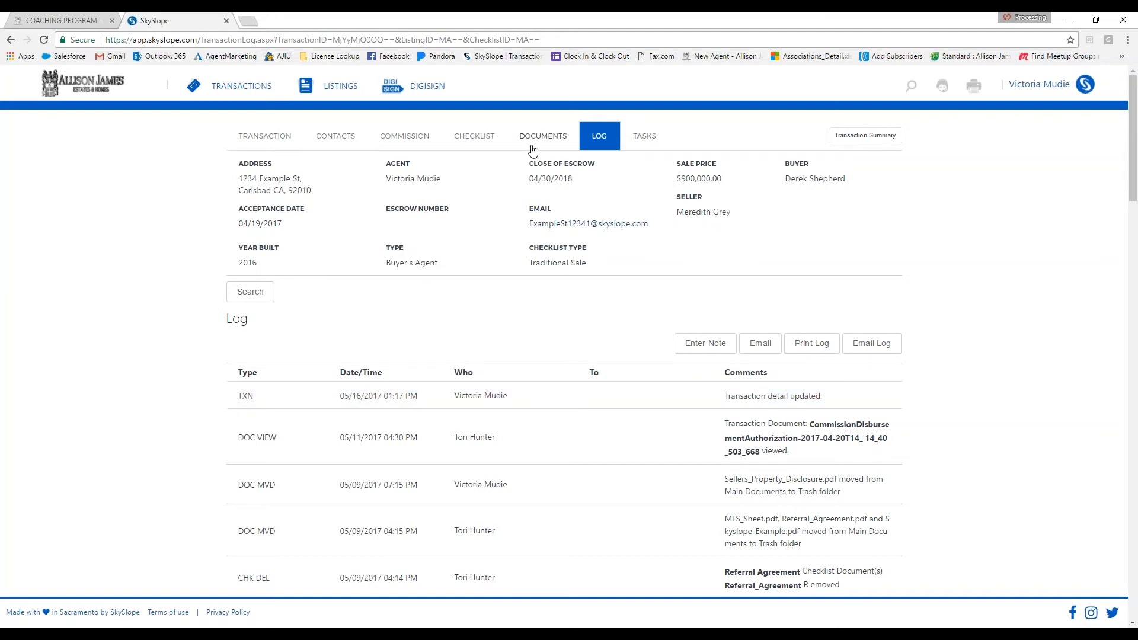
- Check the new 5/16/2017 Commission Disbursement Authorization in the documents list, previewing it then closing the preview
click(543, 136)
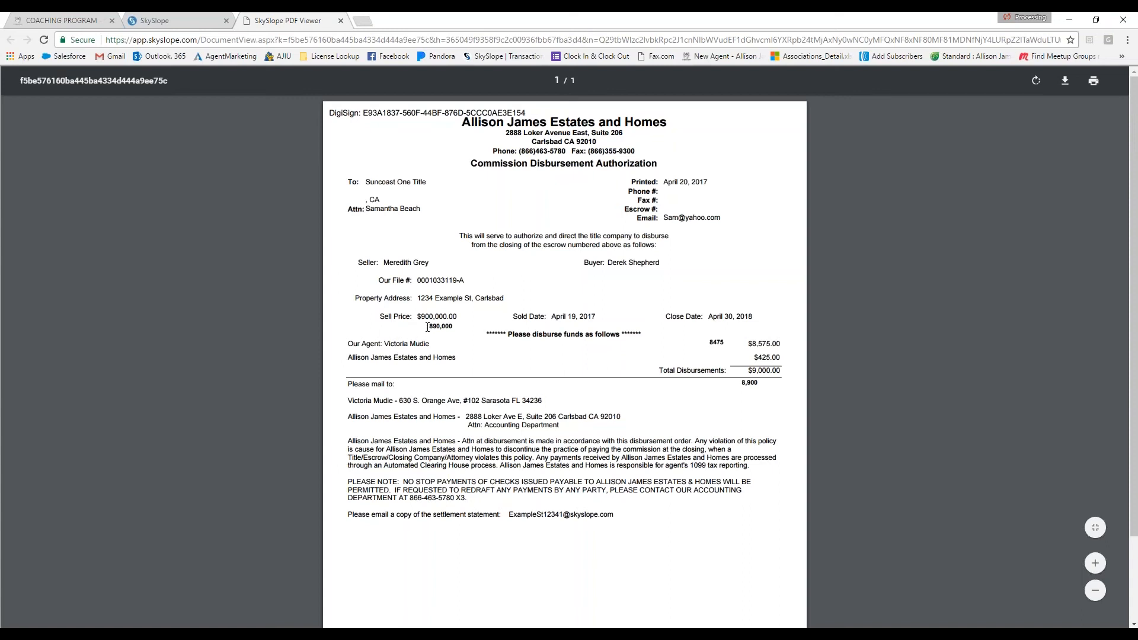
mouse_move(726, 343)
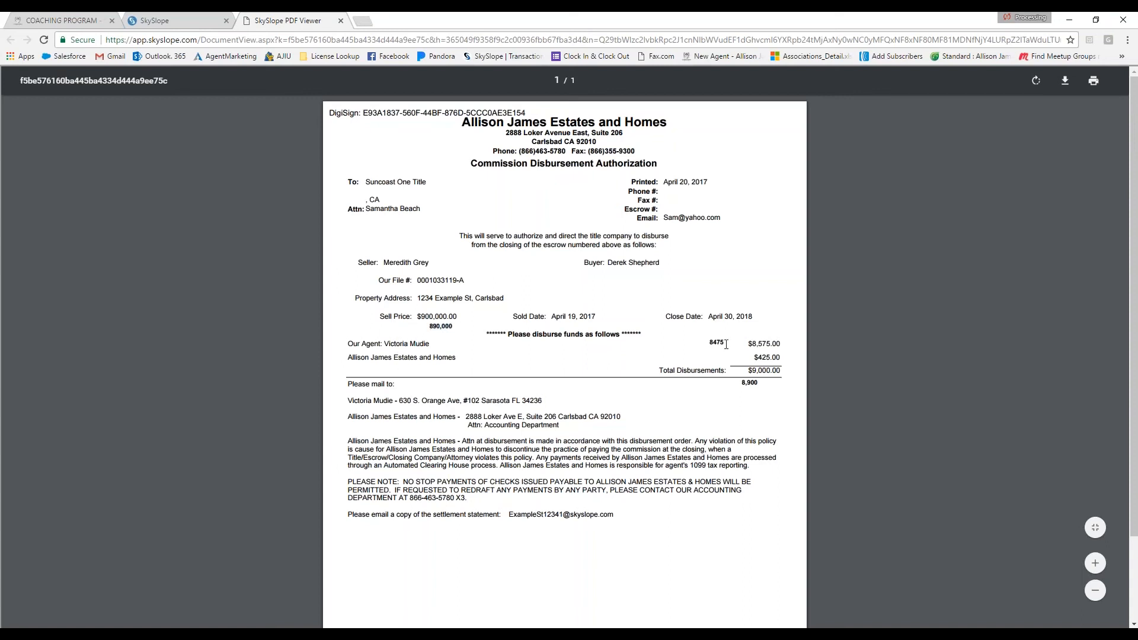
mouse_move(731, 394)
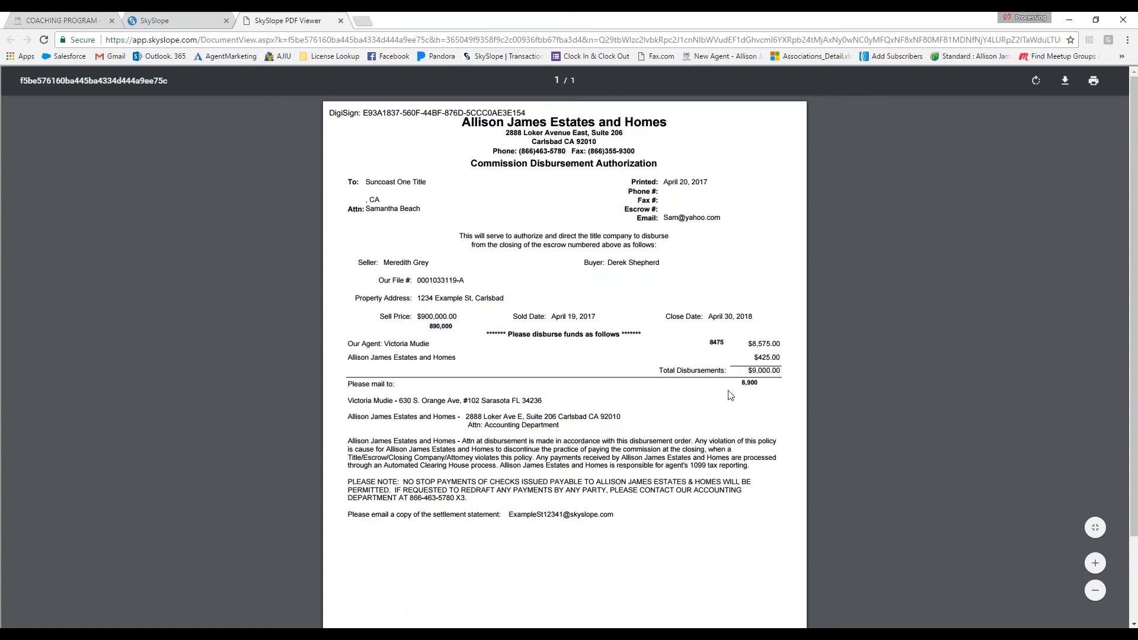
mouse_move(770, 388)
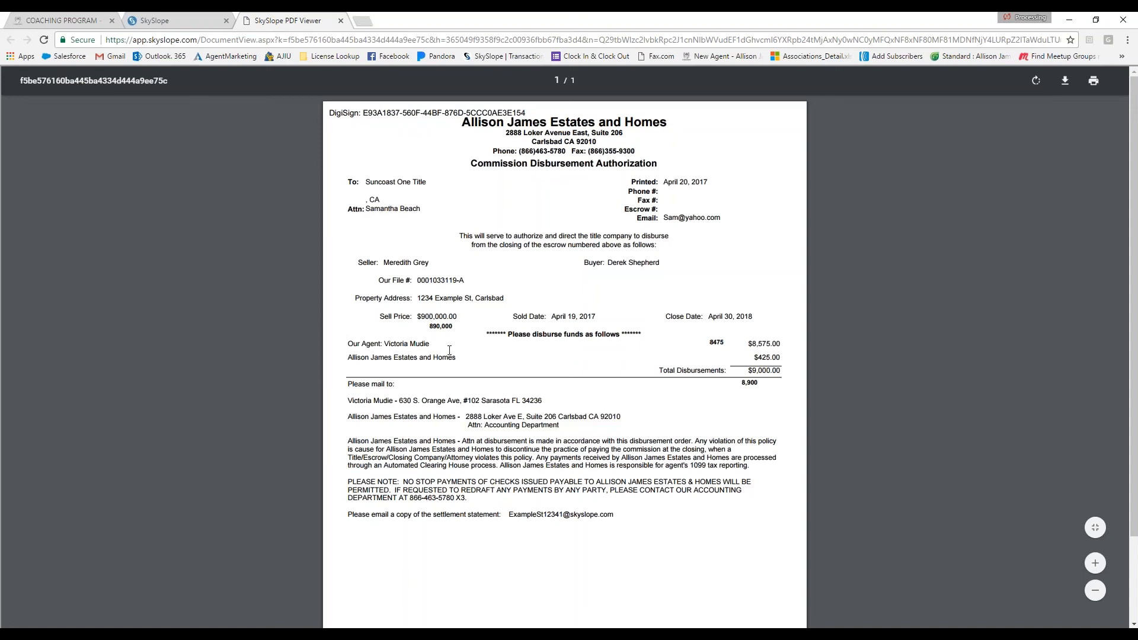
click(340, 20)
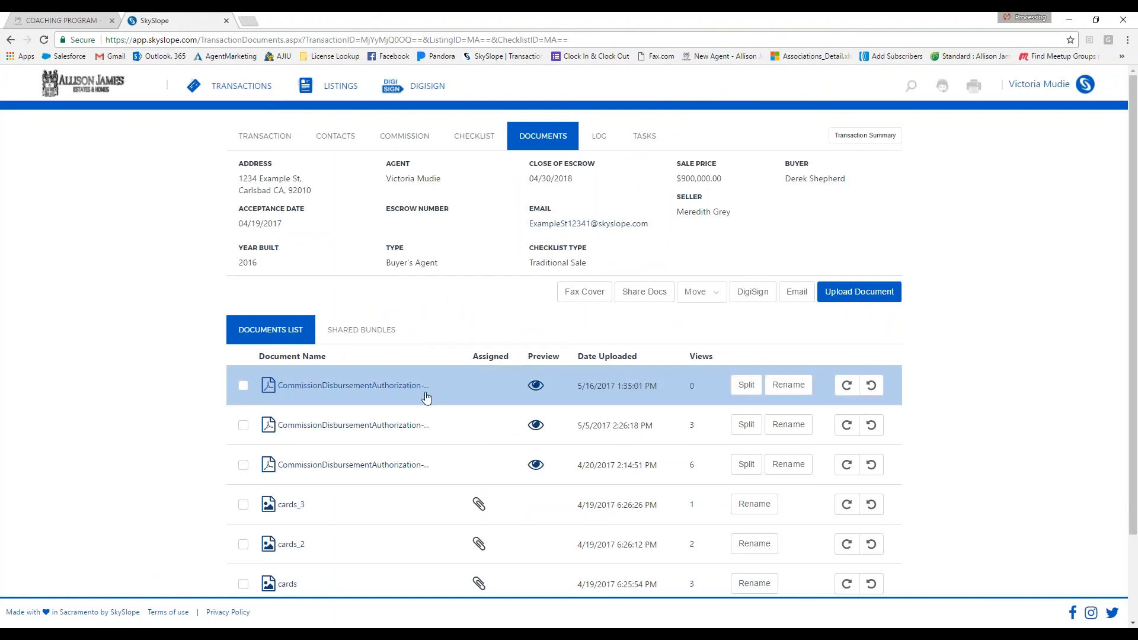
mouse_move(194, 262)
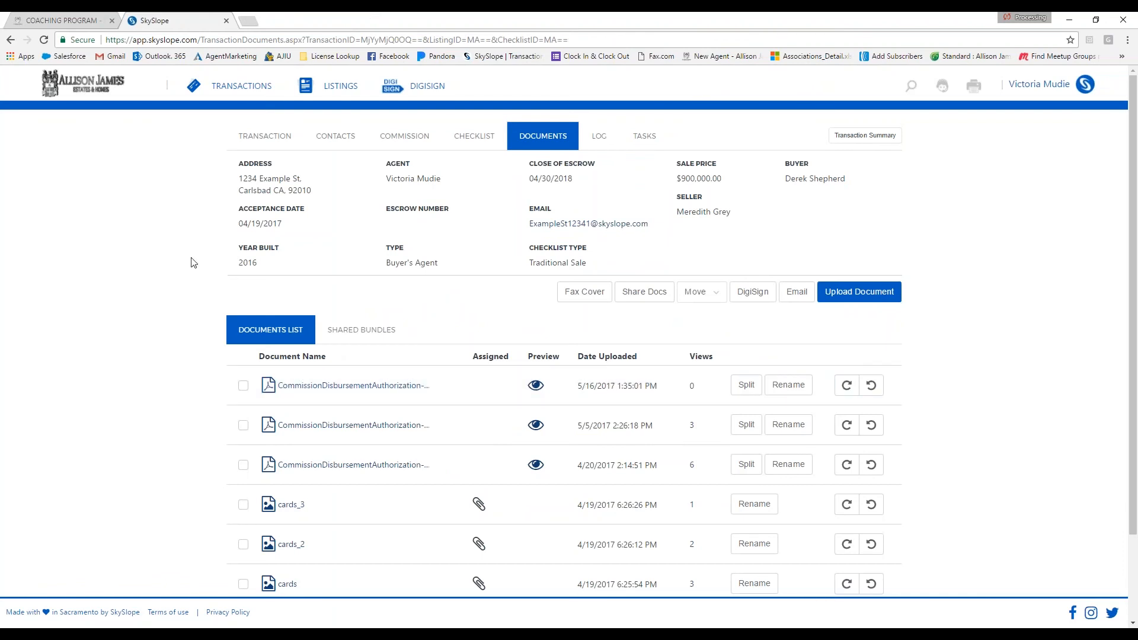
mouse_move(264, 138)
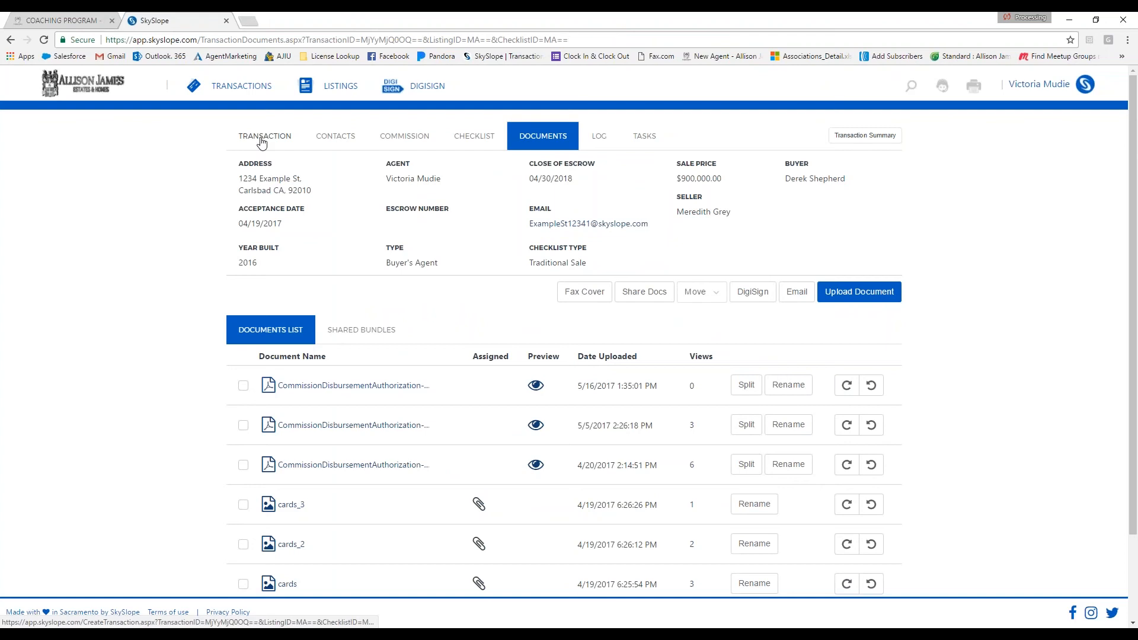